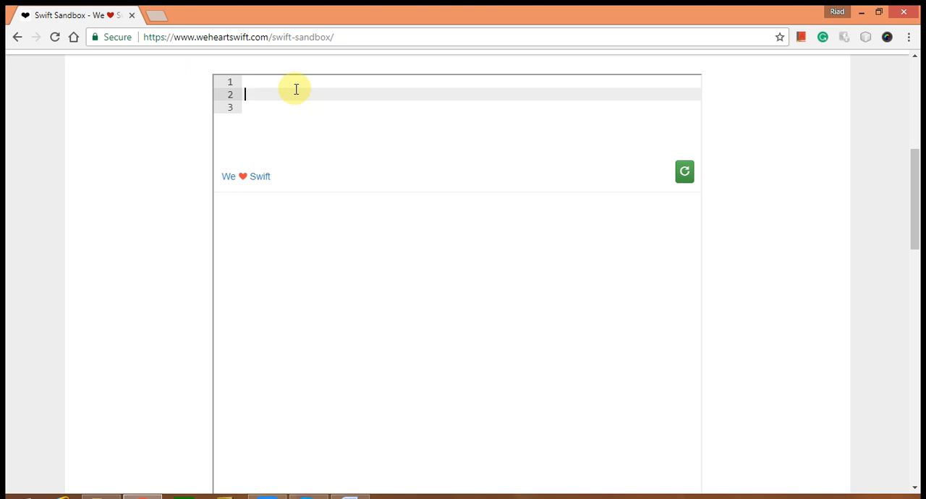
# Declare func indexFinder() -> (max: Int, min: Int) with an opening brace.
pyautogui.write('func')
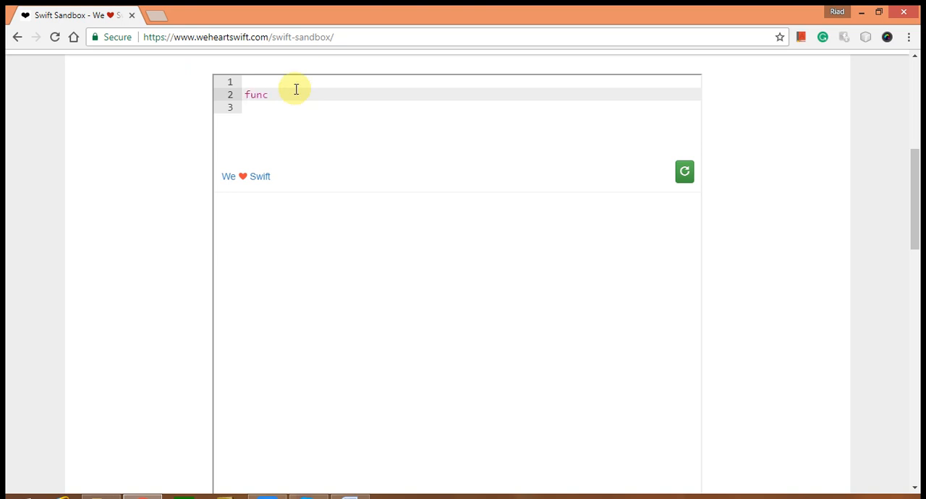
pyautogui.write('index')
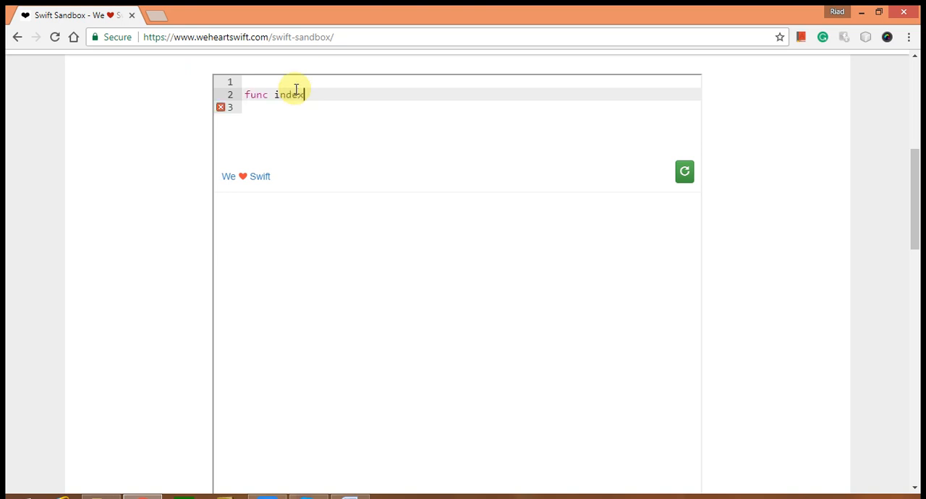
pyautogui.write('Finder()')
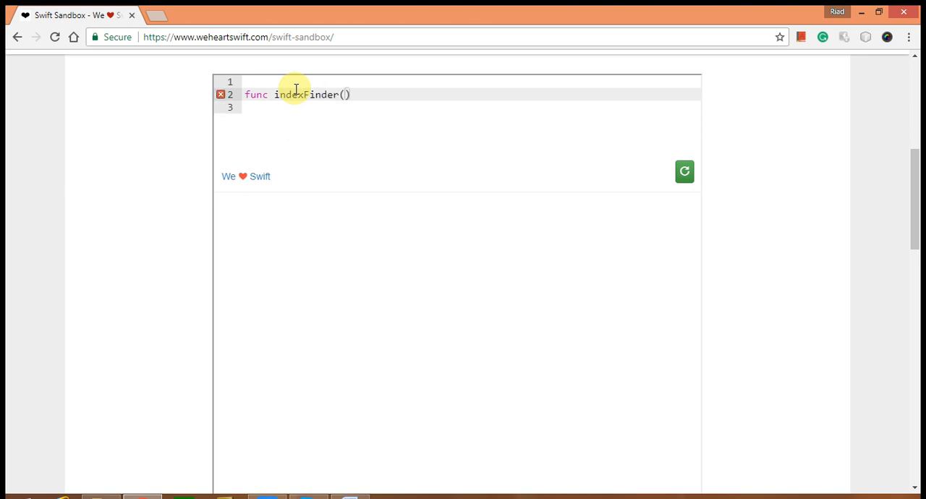
pyautogui.write('-')
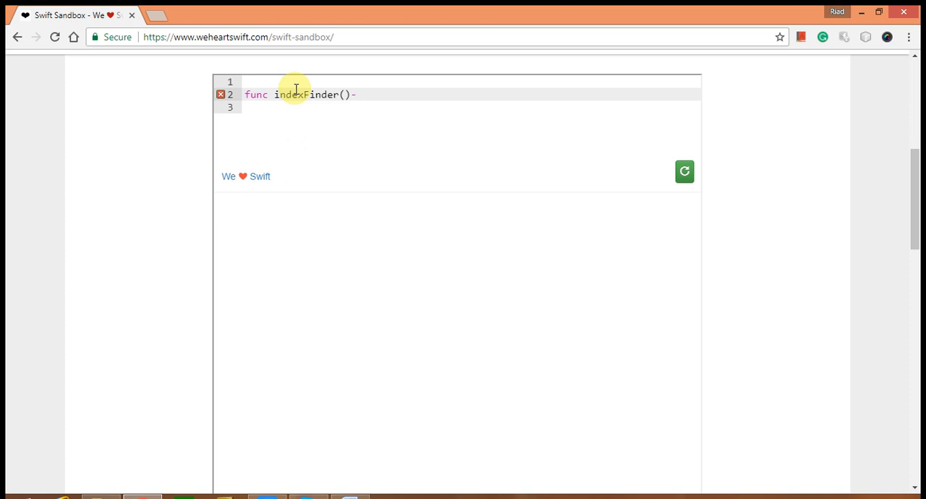
pyautogui.write('>')
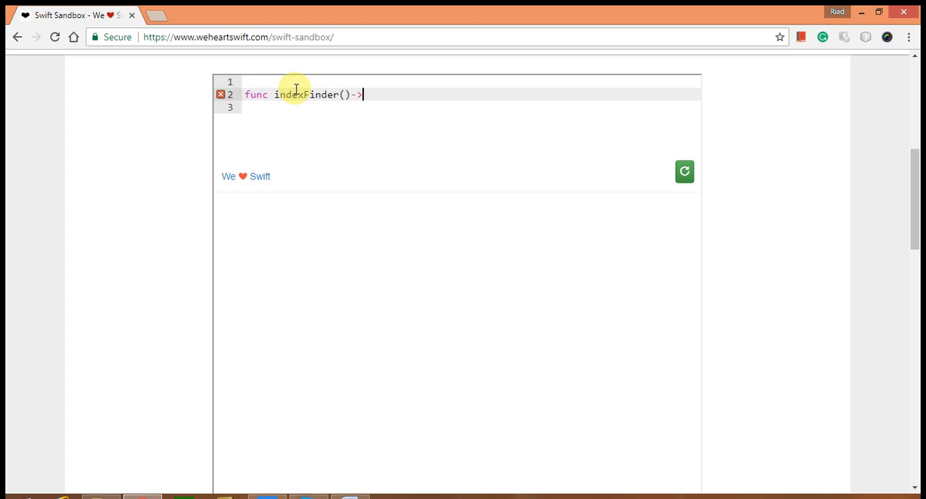
pyautogui.write('()')
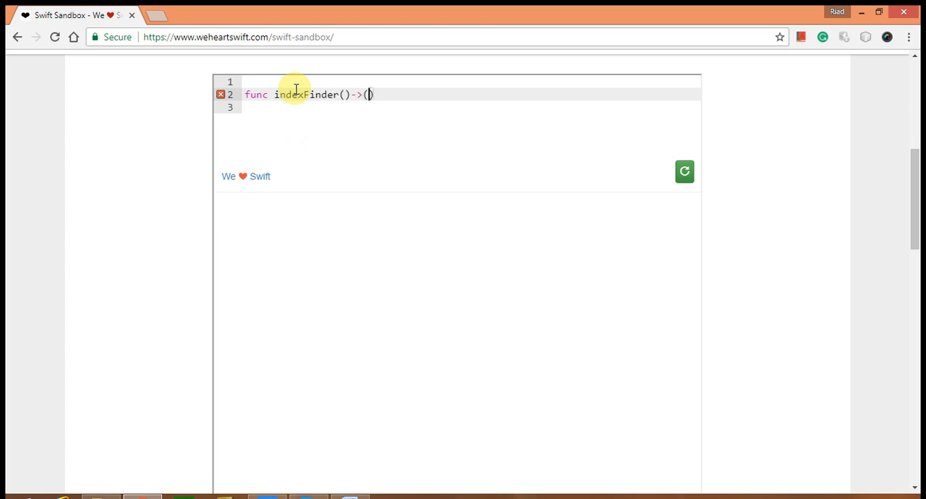
pyautogui.write('max')
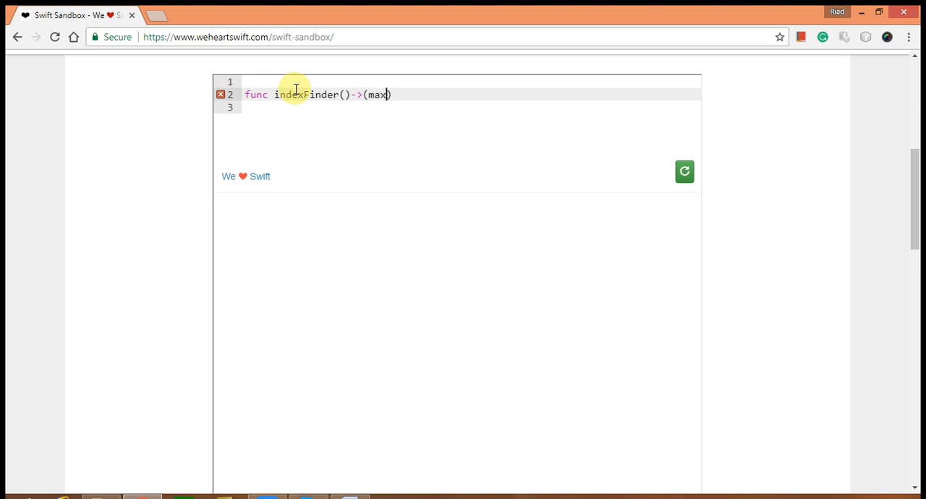
pyautogui.write(': Int,')
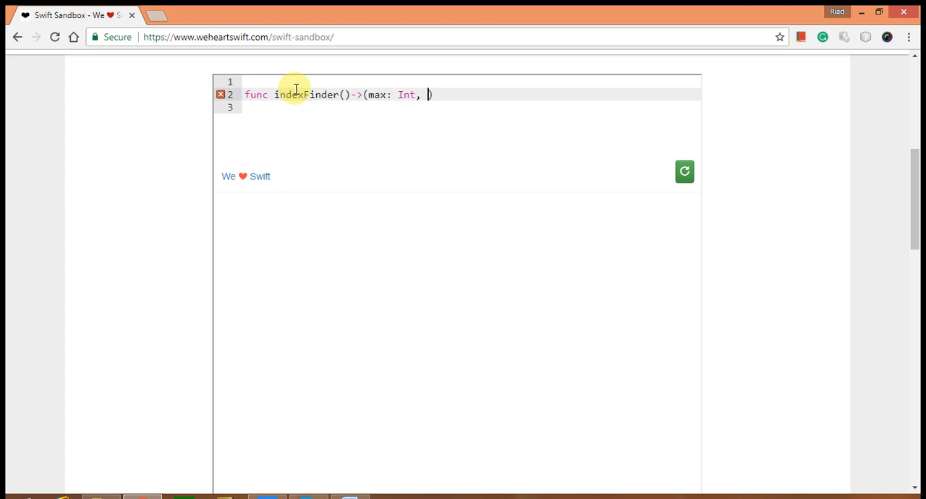
pyautogui.write('min: I')
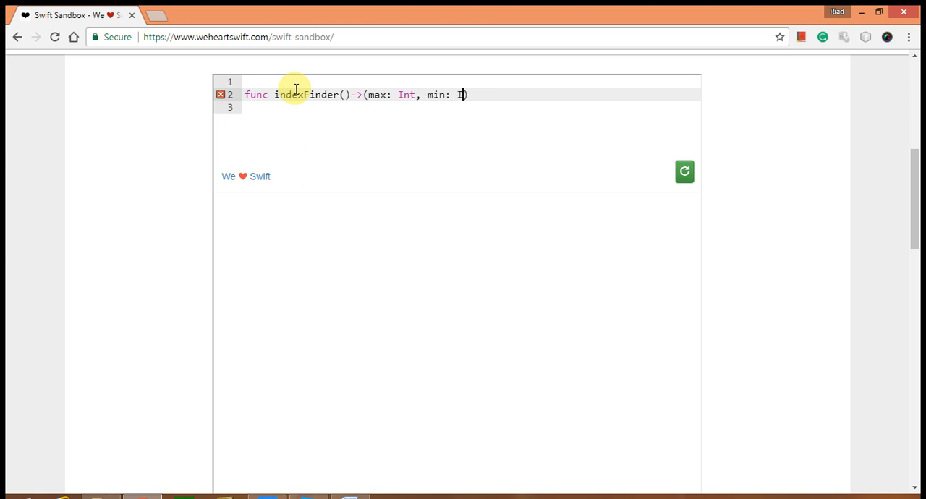
pyautogui.write('nt)')
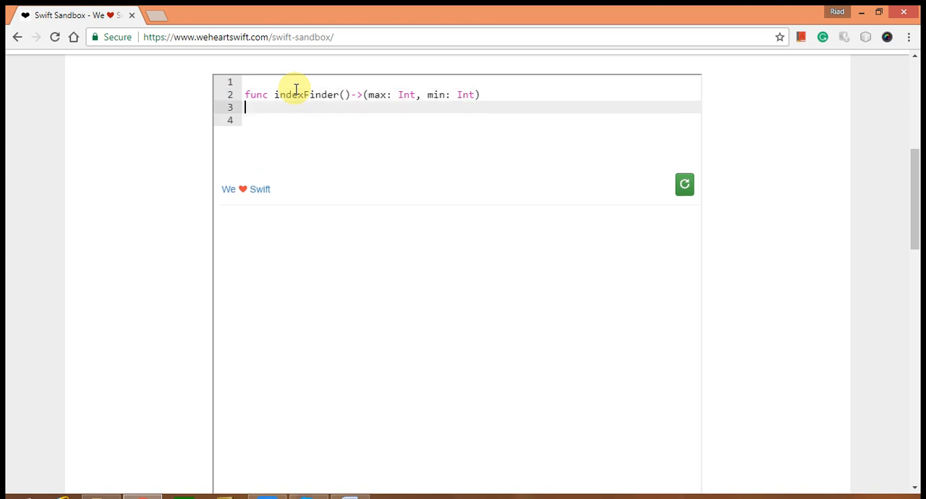
pyautogui.write('{')
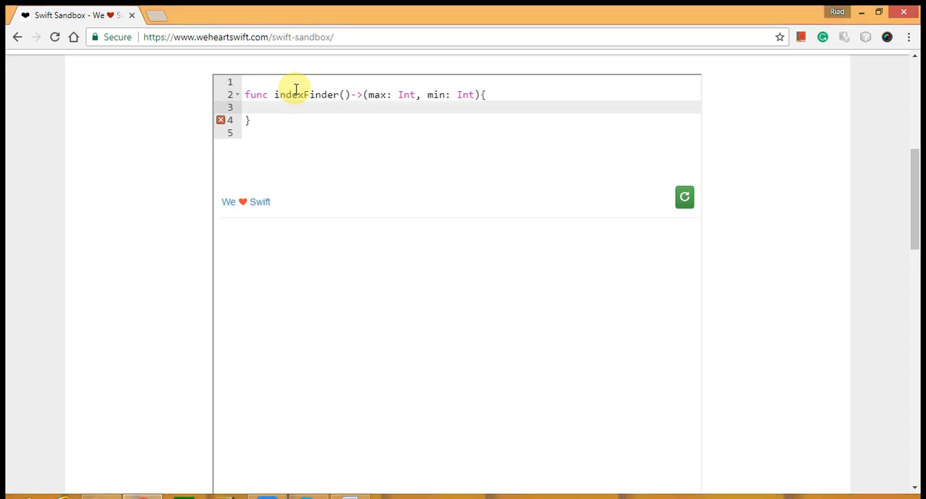
# Give indexFinder a placeholder body of return (0,0).
pyautogui.write('return')
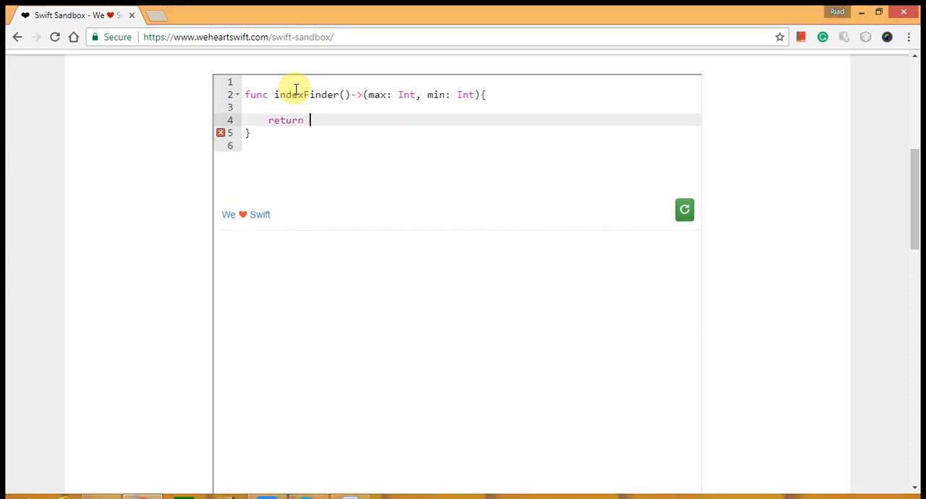
pyautogui.write('(ma)')
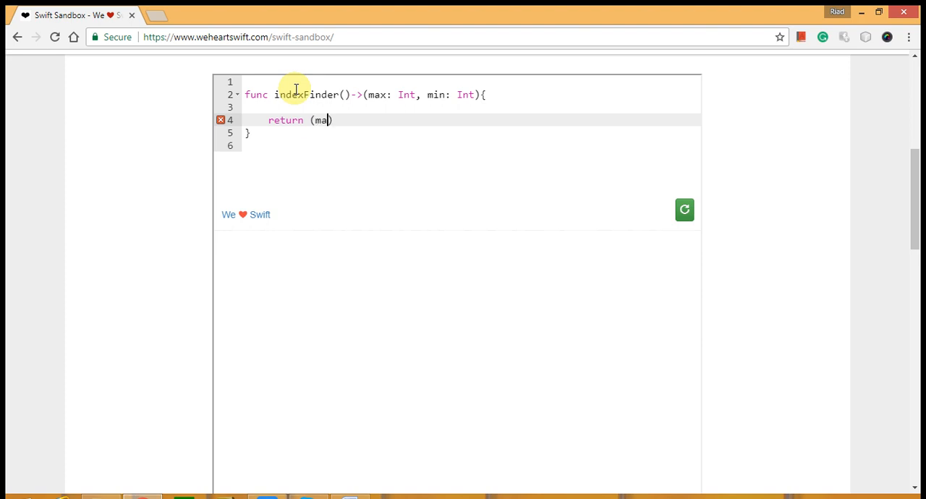
pyautogui.press('Backspace')
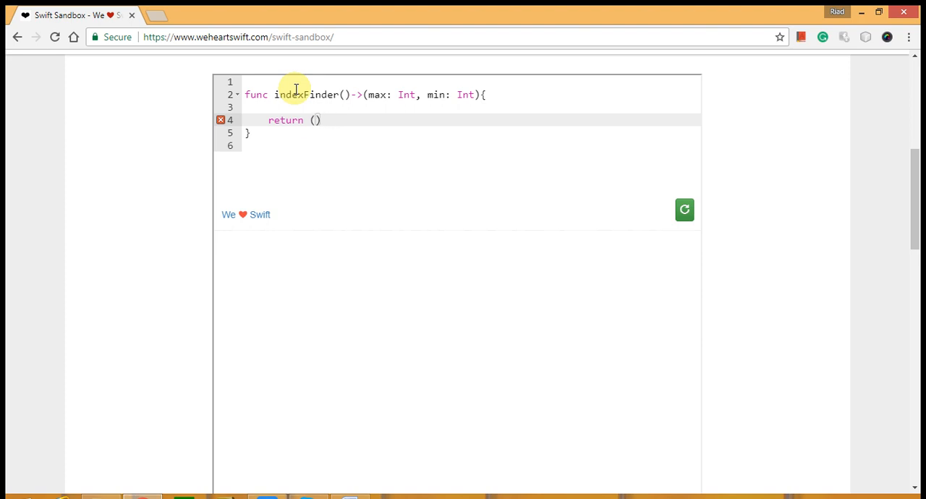
pyautogui.write('0,')
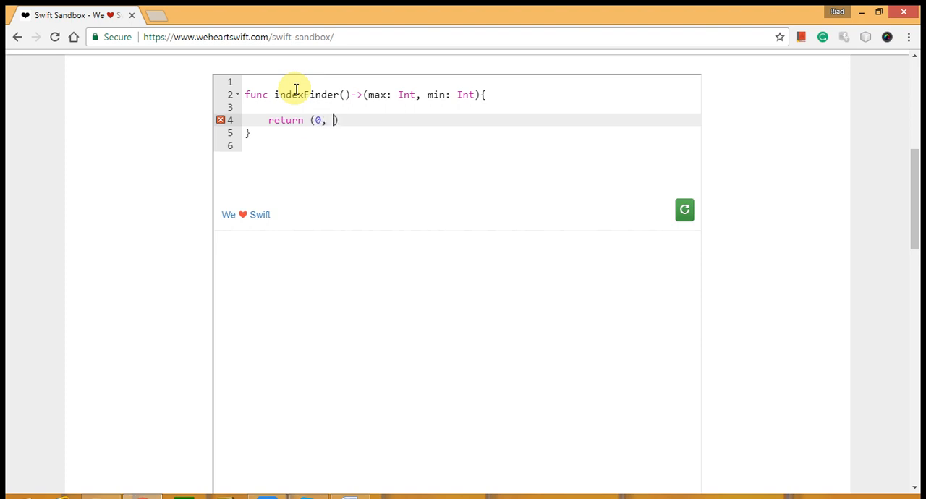
# Declare var max: Int = 0 and var min: Int = 0 inside indexFinder.
pyautogui.write('0')
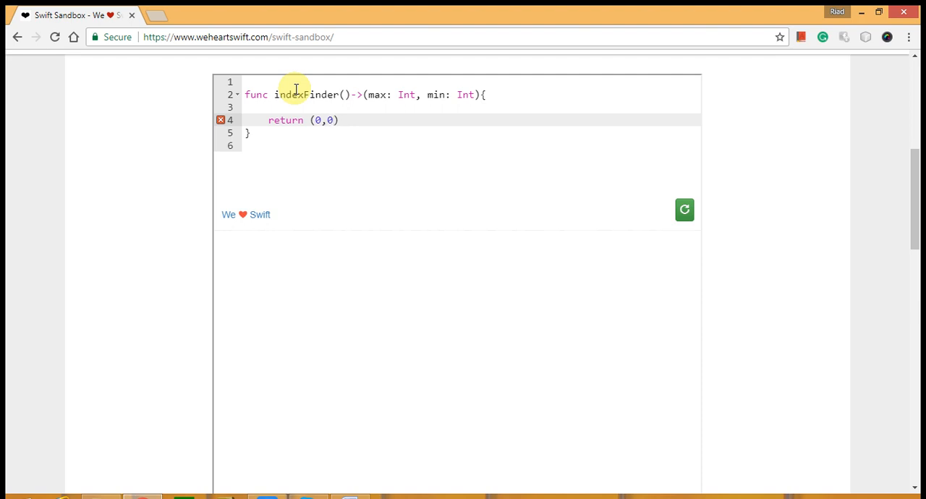
pyautogui.press('Enter')
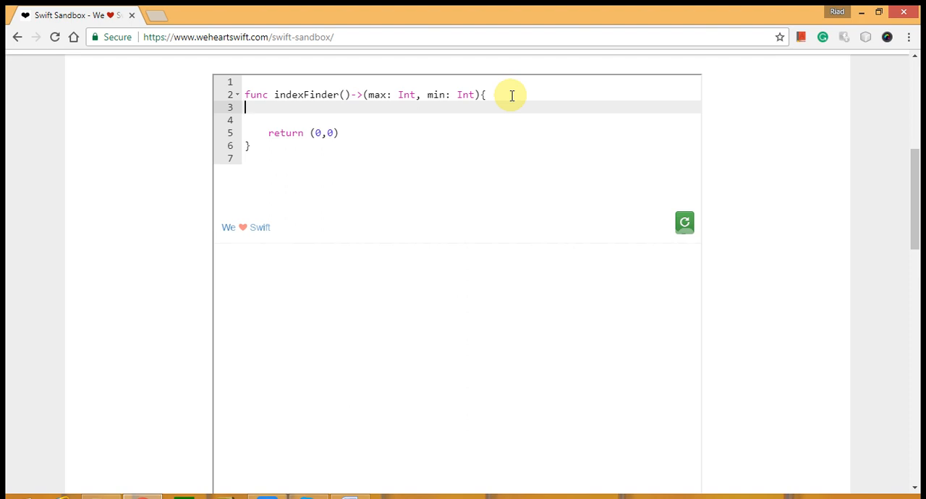
pyautogui.write('var max:')
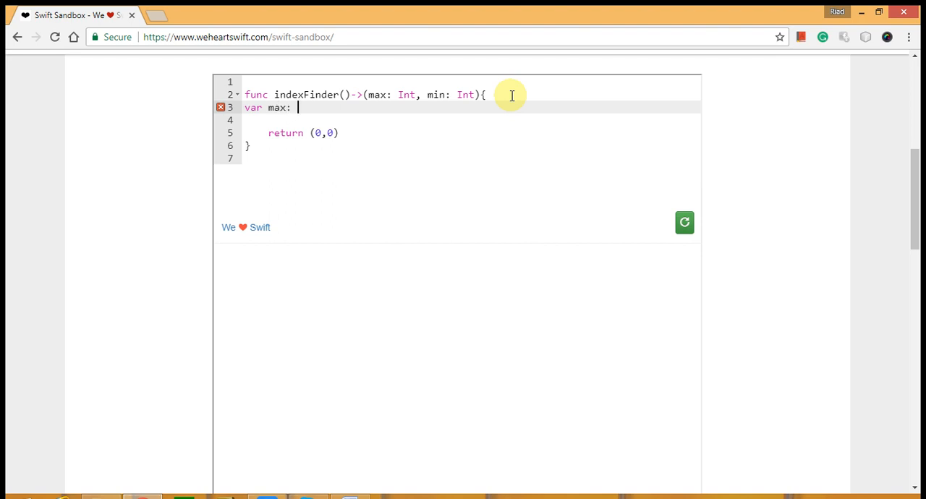
pyautogui.write('Int')
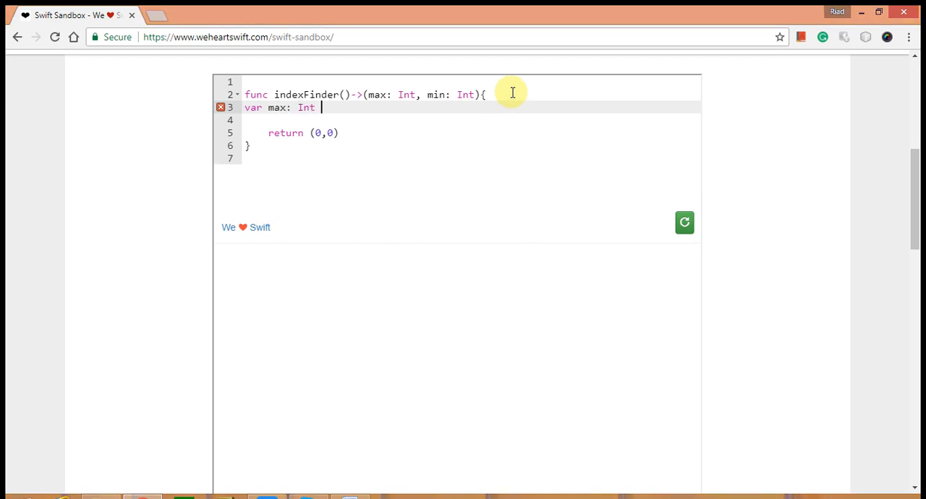
pyautogui.write('= 0')
pyautogui.write('var min')
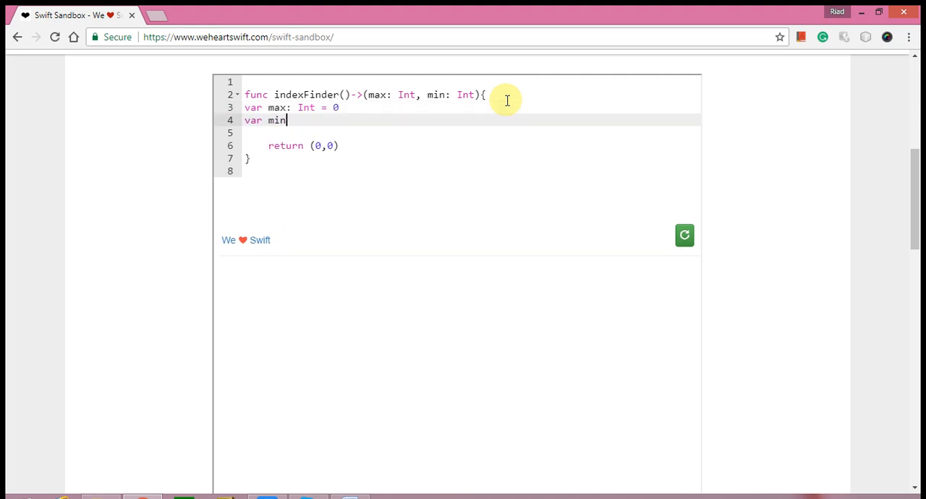
pyautogui.write(': Int')
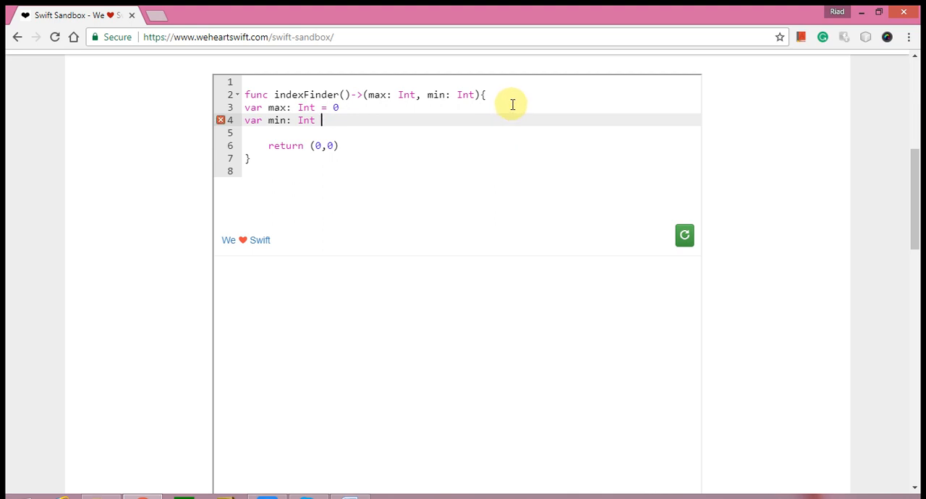
pyautogui.write('= 0')
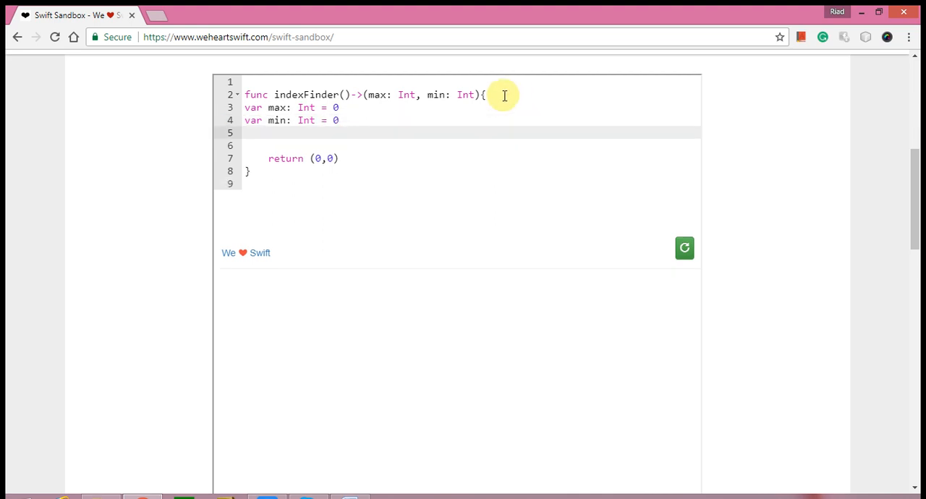
# Begin the loop header for idx in.
pyautogui.write('for in')
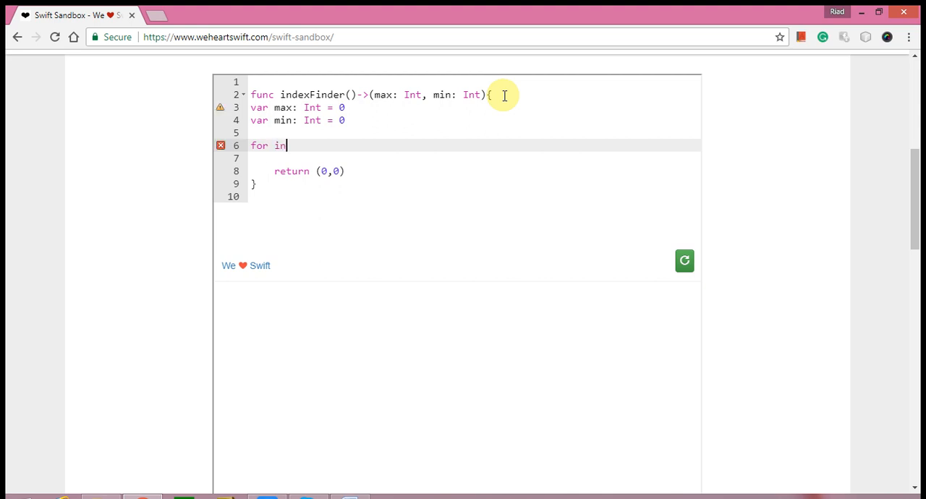
pyautogui.write('dx')
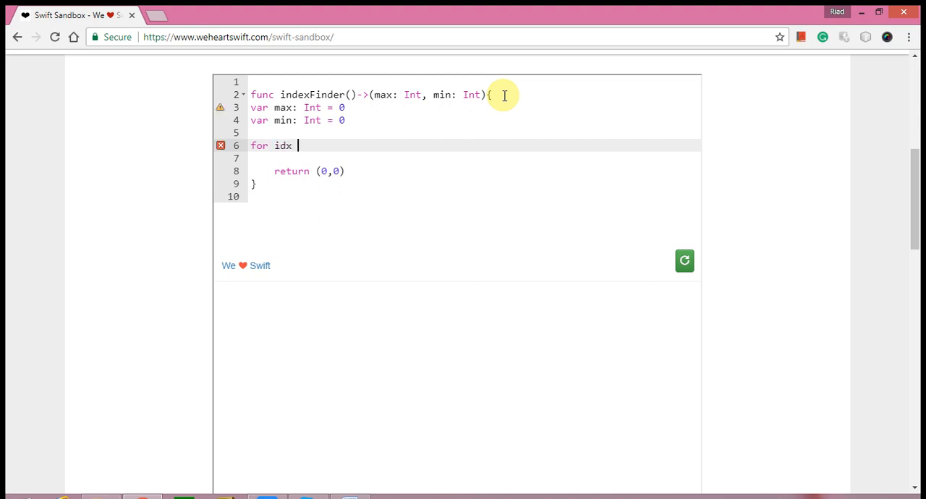
pyautogui.write('in')
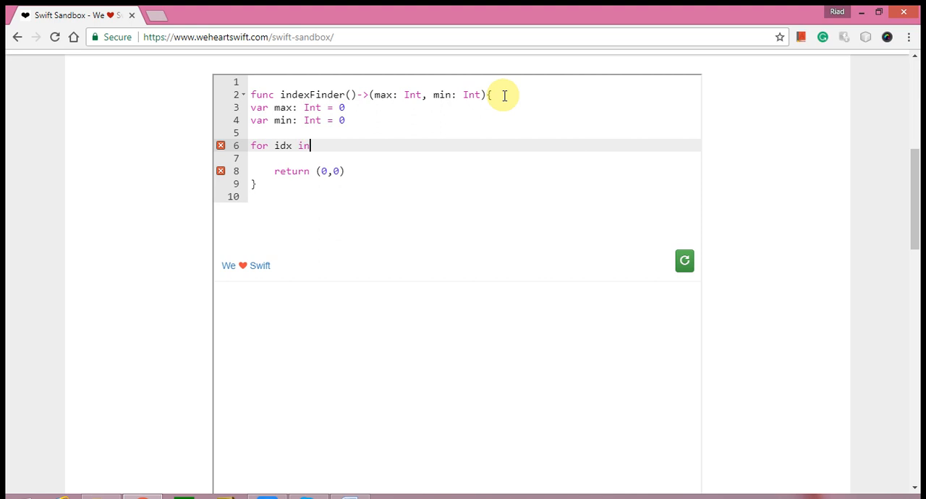
pyautogui.write('" "')
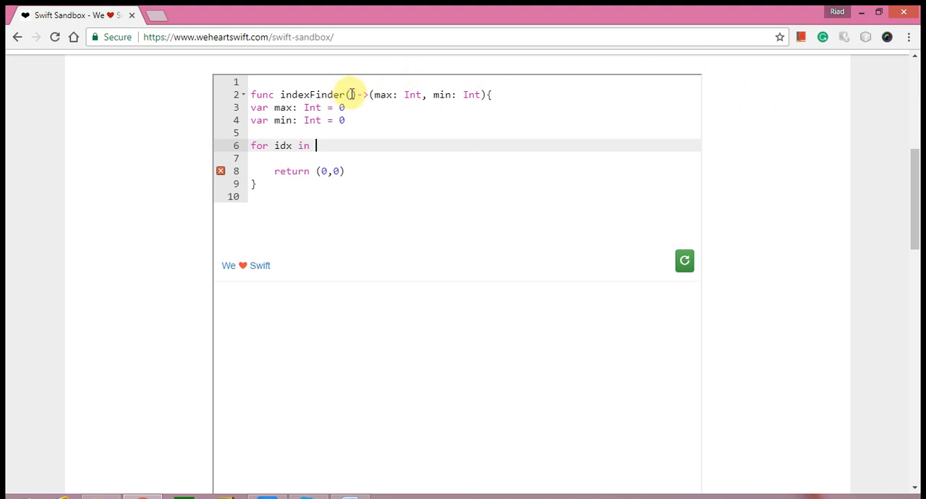
# Add a _ data: [Double] parameter and open the for idx in data { loop.
pyautogui.write('_')
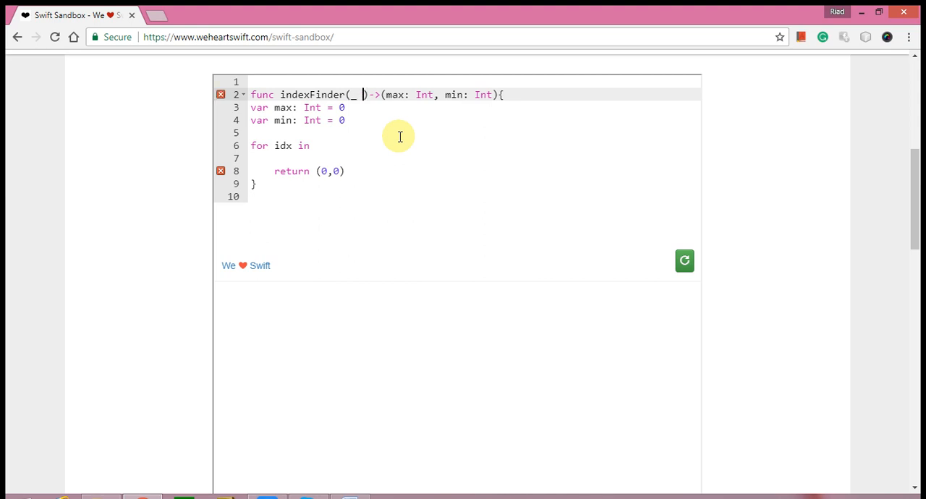
pyautogui.write('data:')
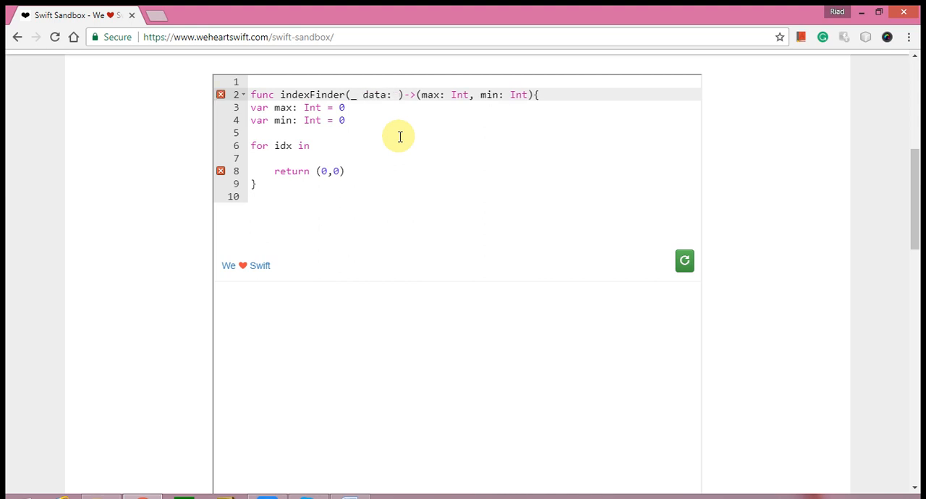
pyautogui.write('[]')
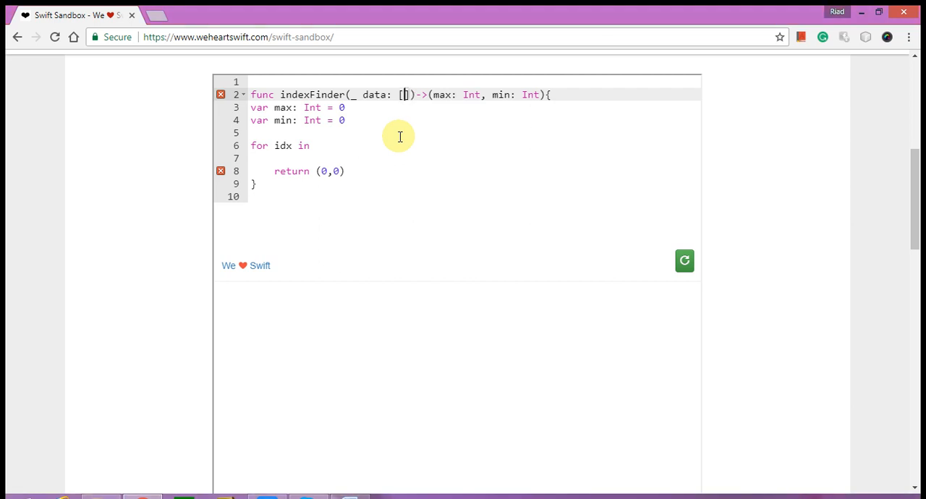
pyautogui.write('Double')
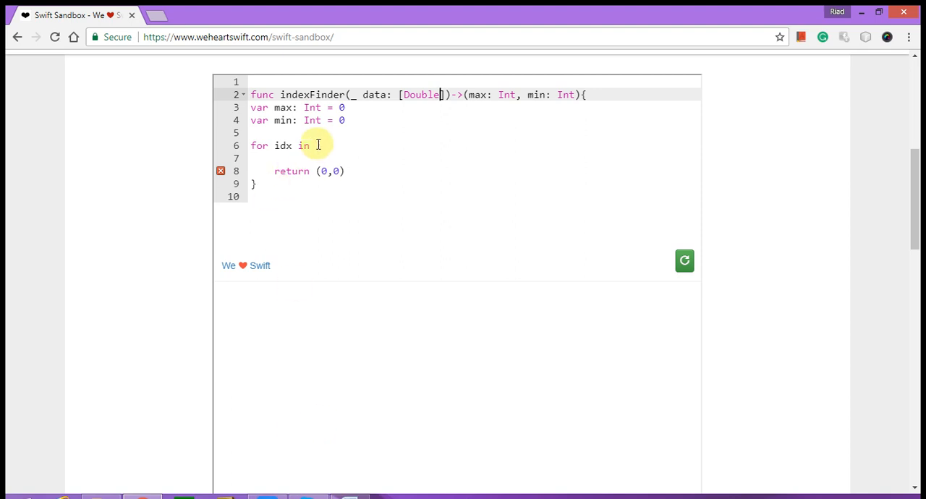
pyautogui.write('data')
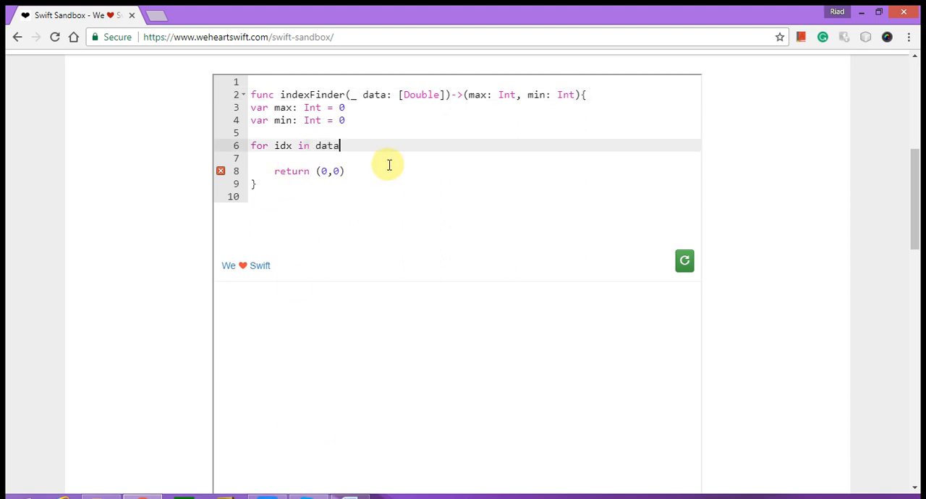
pyautogui.write('{')
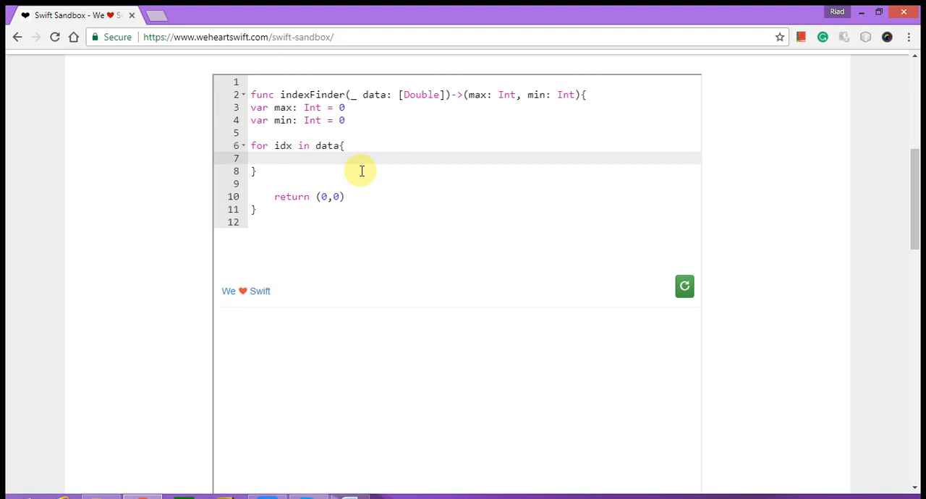
# Write if(data[max]<data[idx]){ max = idx } inside the loop.
pyautogui.write('if')
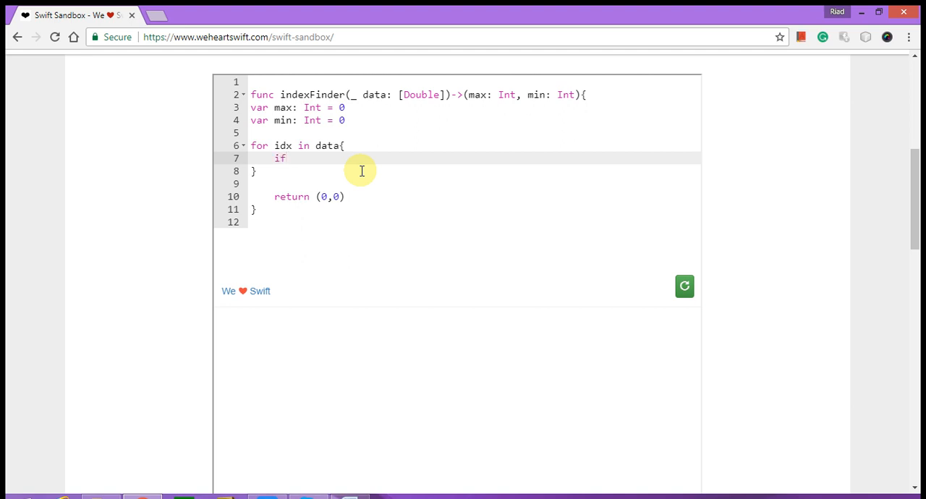
pyautogui.write('(data)')
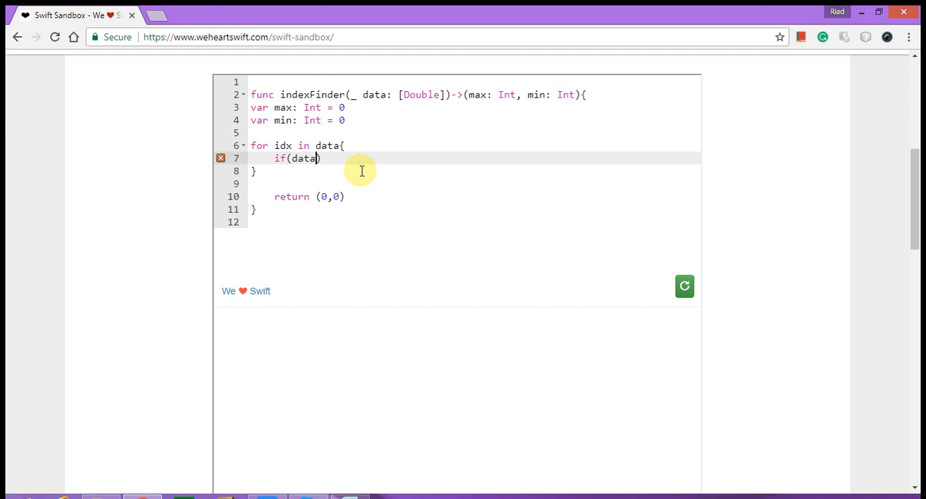
pyautogui.write('[]')
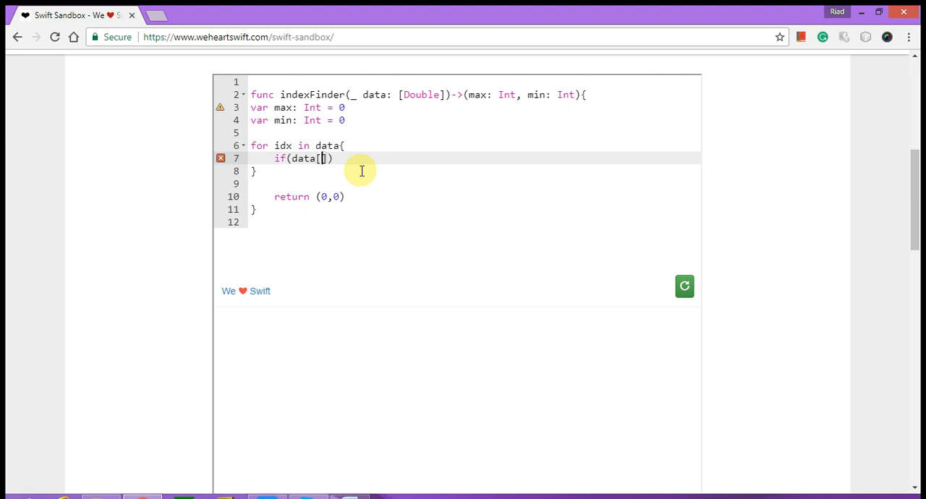
pyautogui.write('max')
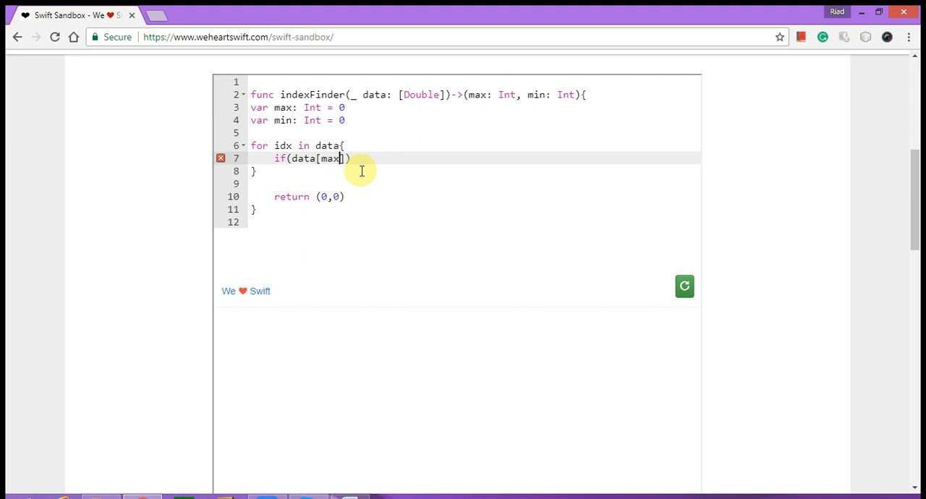
pyautogui.write('0')
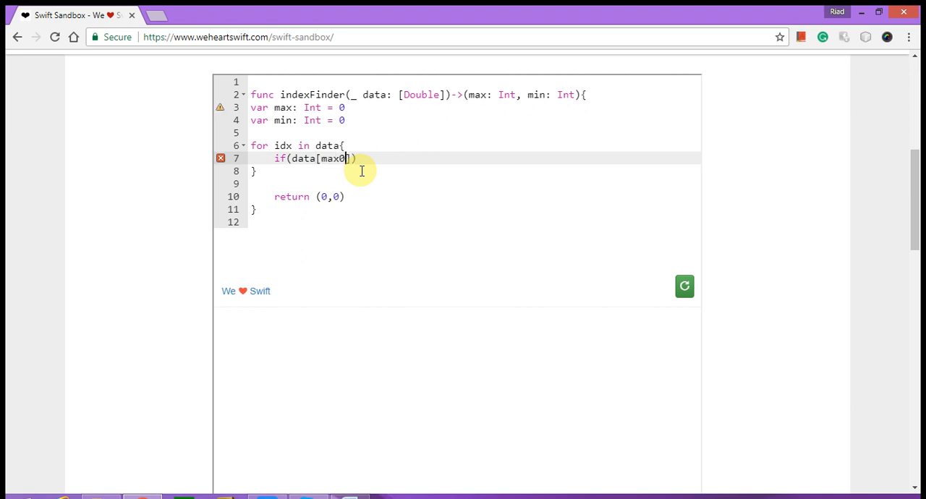
pyautogui.write(']<')
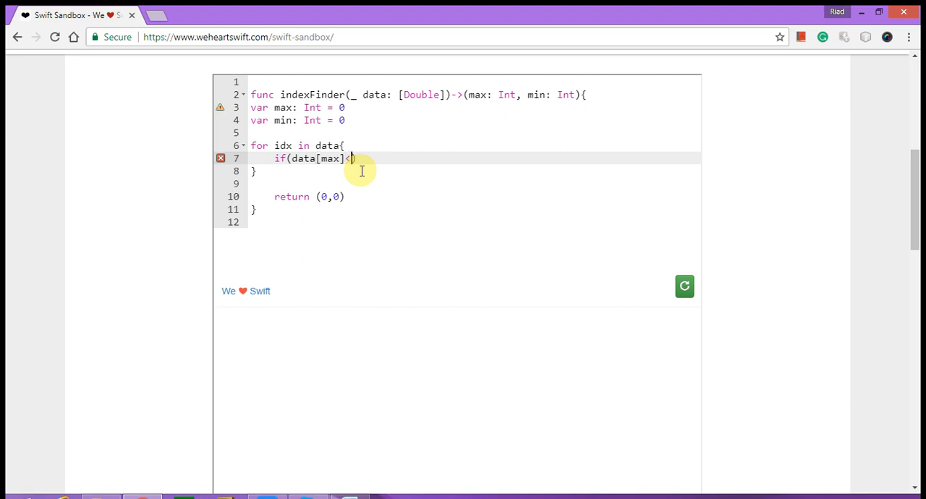
pyautogui.write('data')
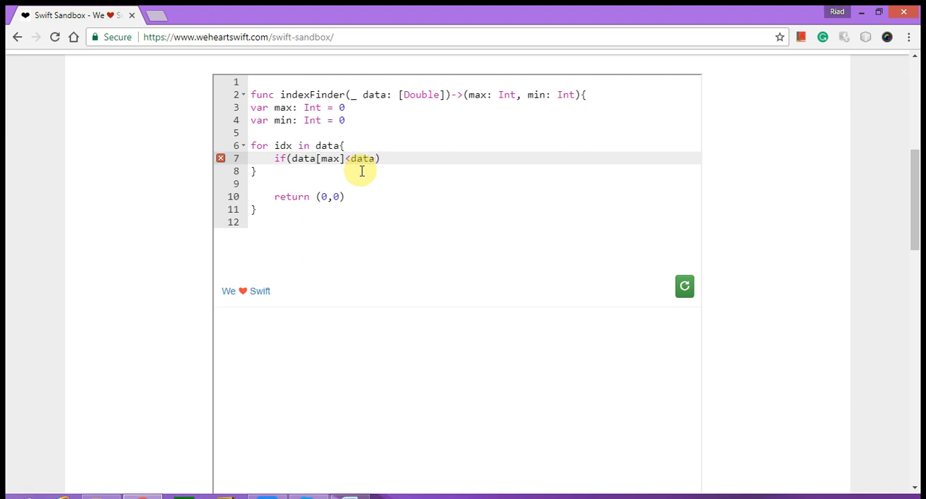
pyautogui.write('[]')
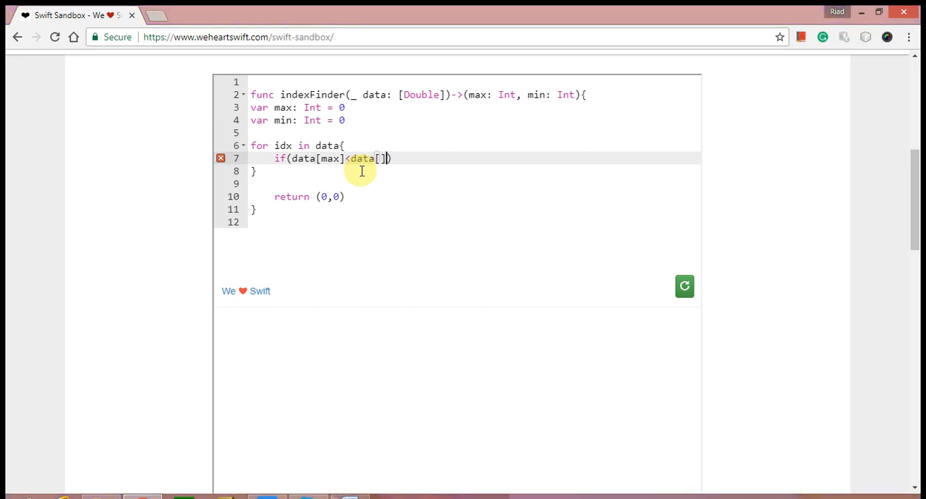
pyautogui.write('in')
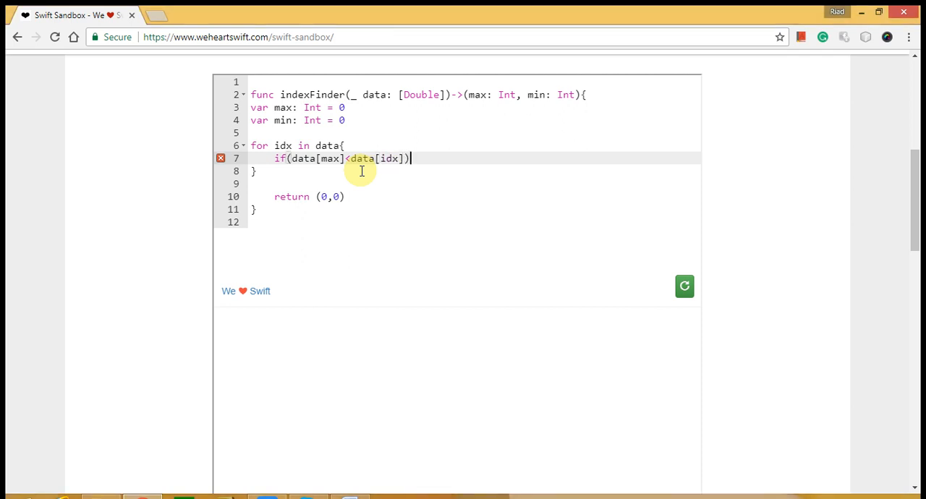
pyautogui.write('{')
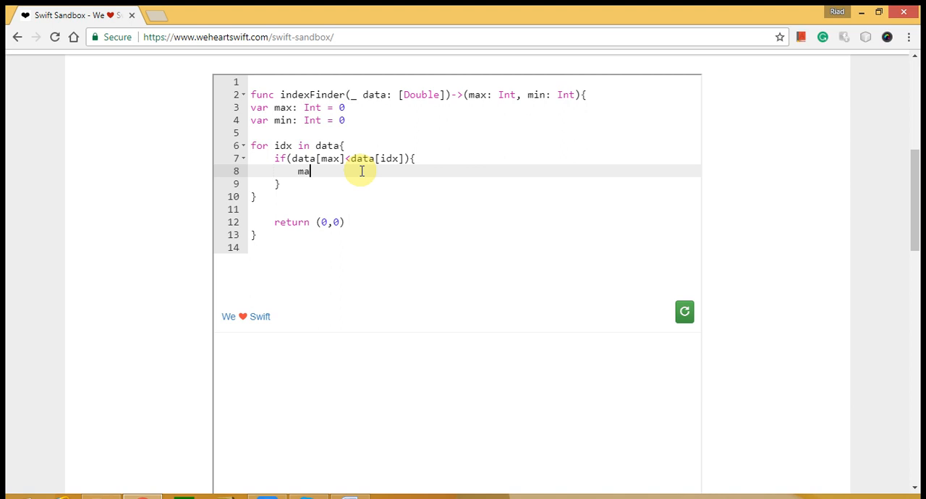
pyautogui.write('x =')
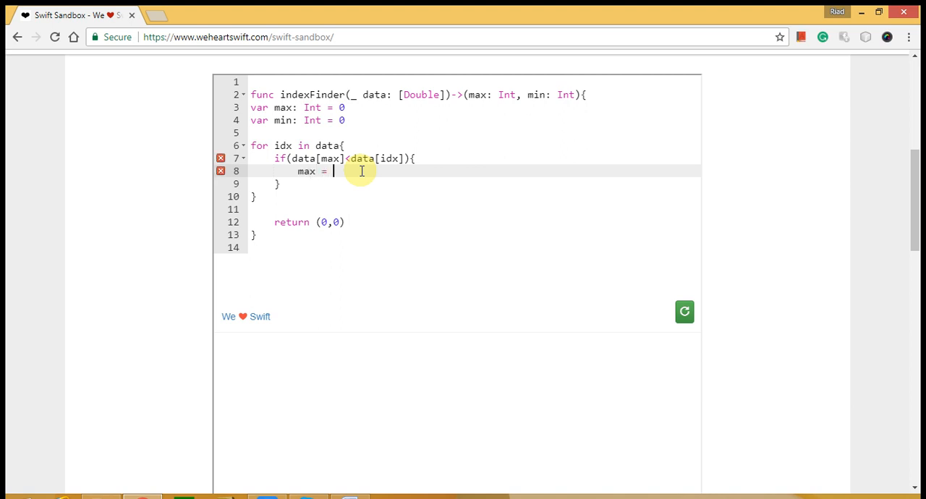
pyautogui.write('idx')
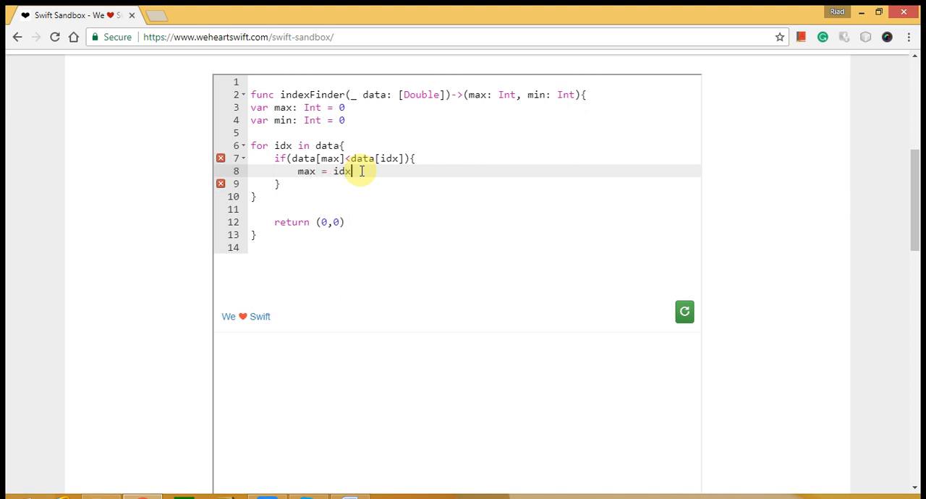
pyautogui.press('Enter')
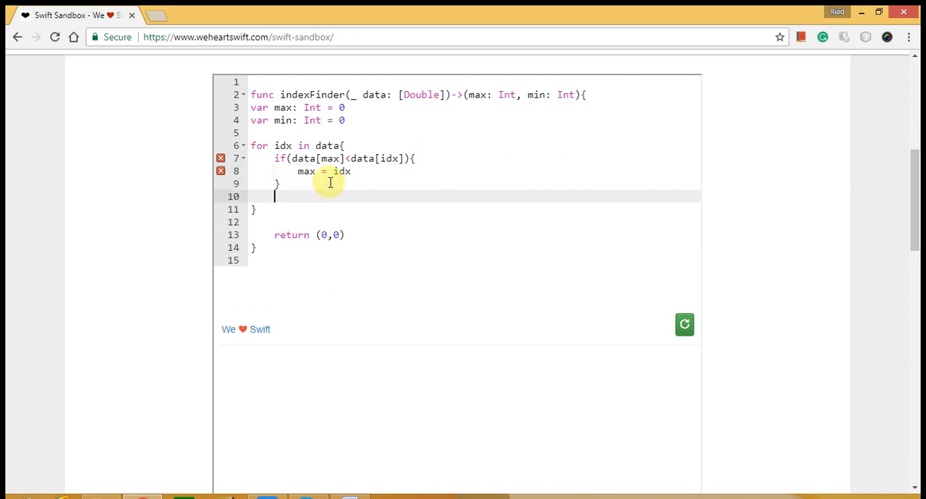
# Add else if(data[min]>data[idx]){ min = idx } after the max check.
pyautogui.write('el')
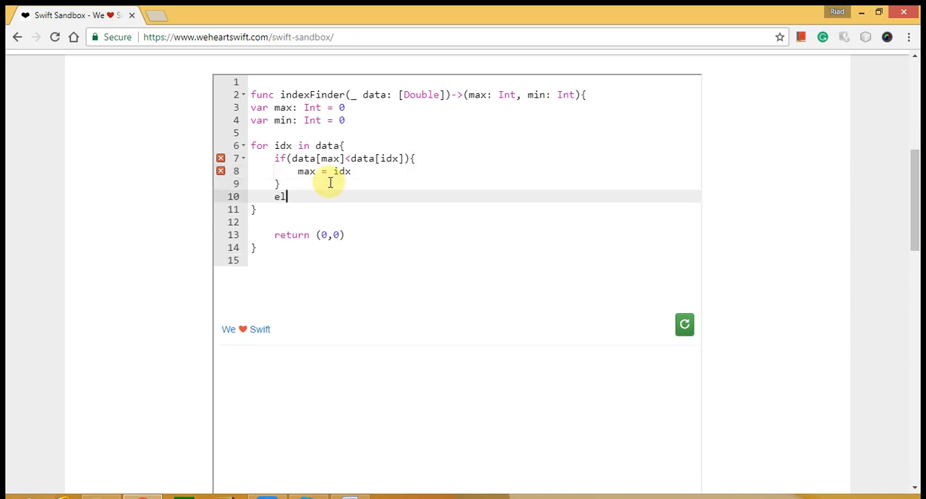
pyautogui.write('se if()')
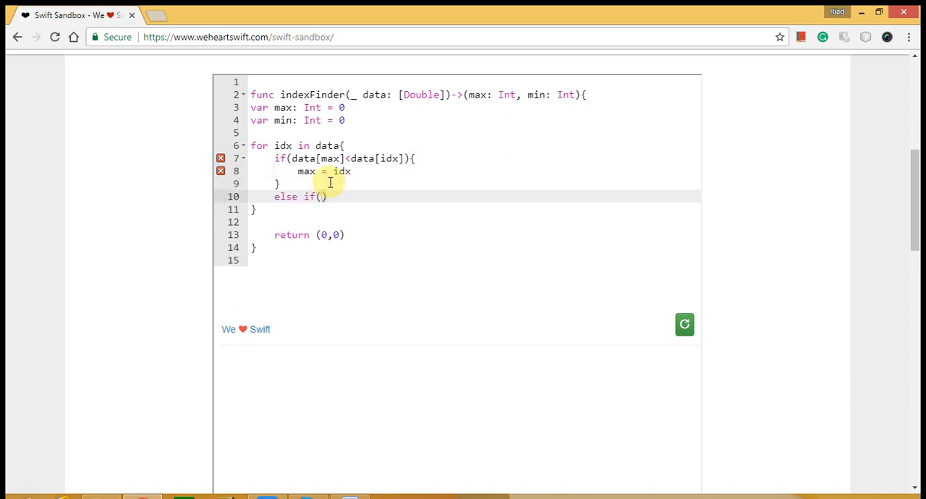
pyautogui.write('data')
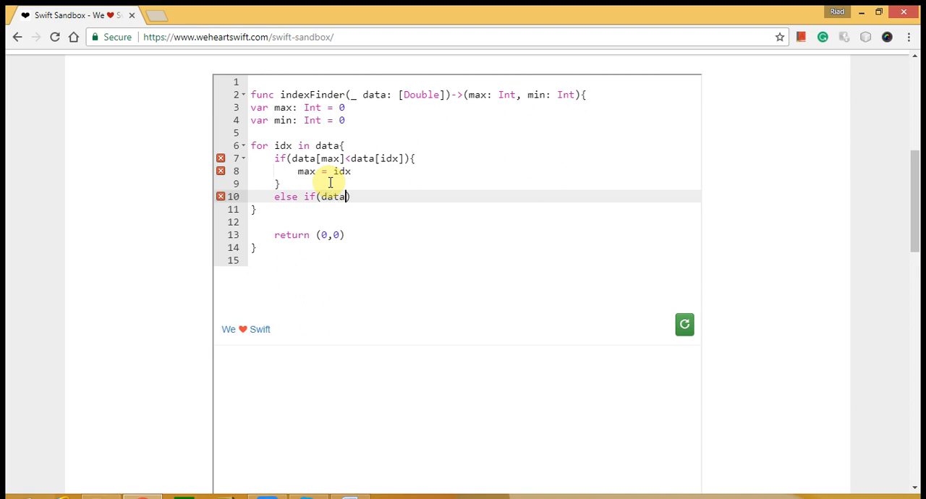
pyautogui.write('[m')
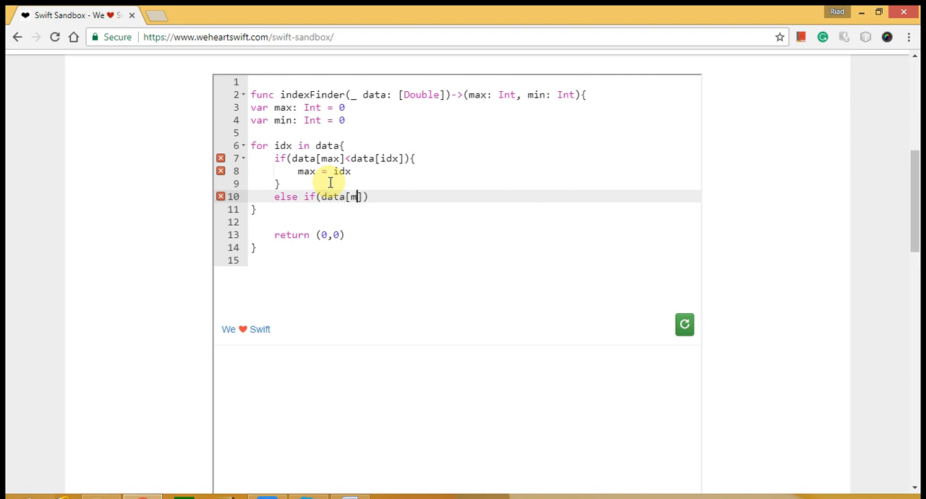
pyautogui.write('in]<')
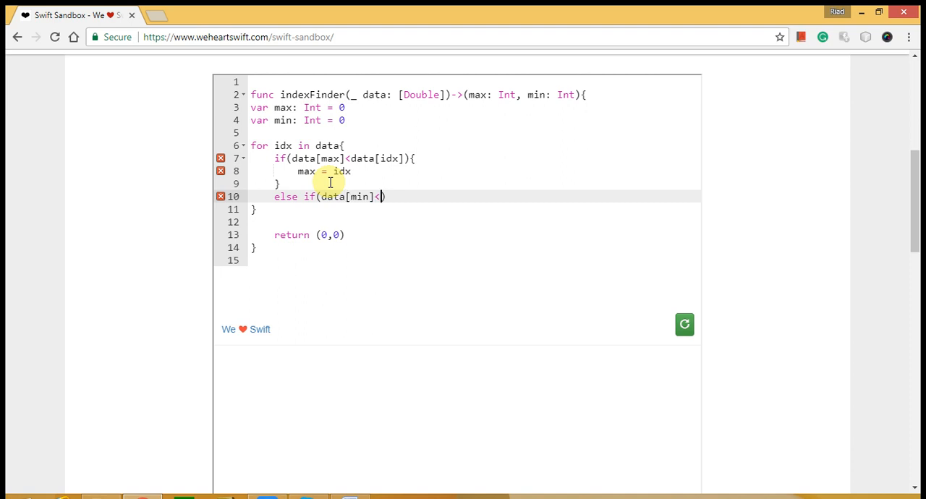
pyautogui.press('Backspace')
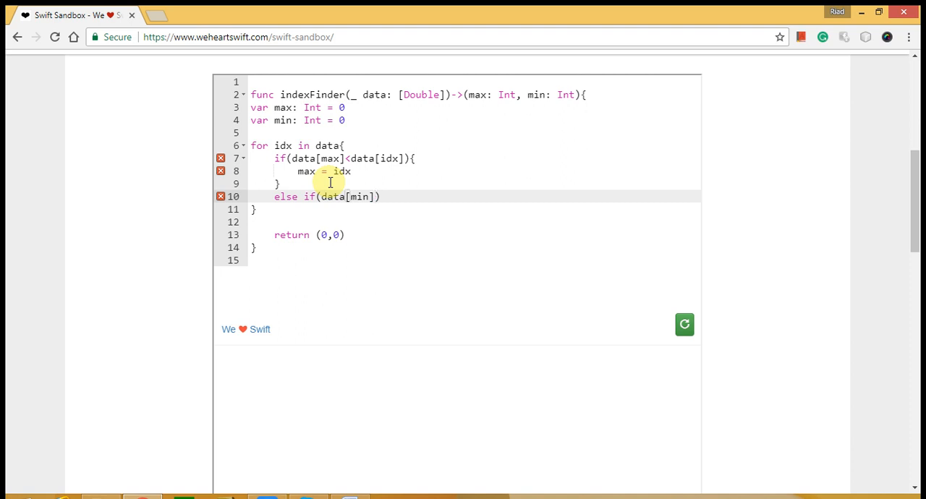
pyautogui.write('>dat')
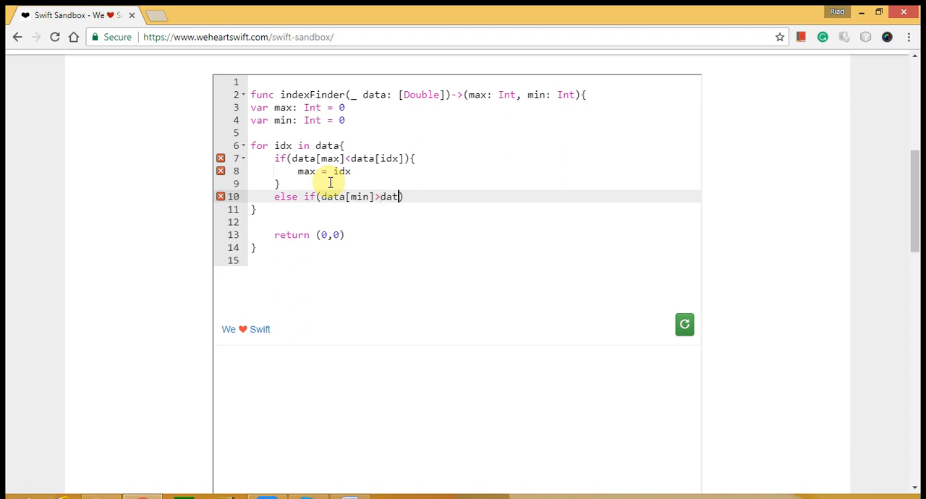
pyautogui.write('a[]')
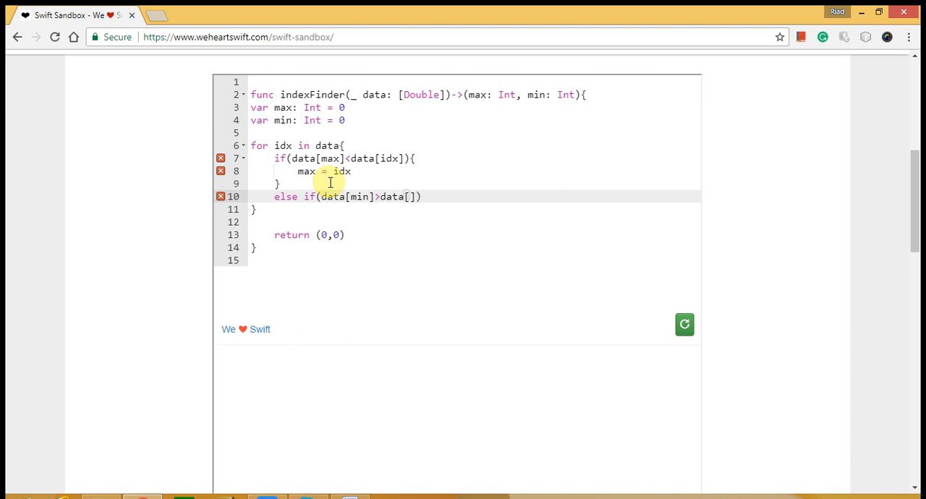
pyautogui.write('idx')
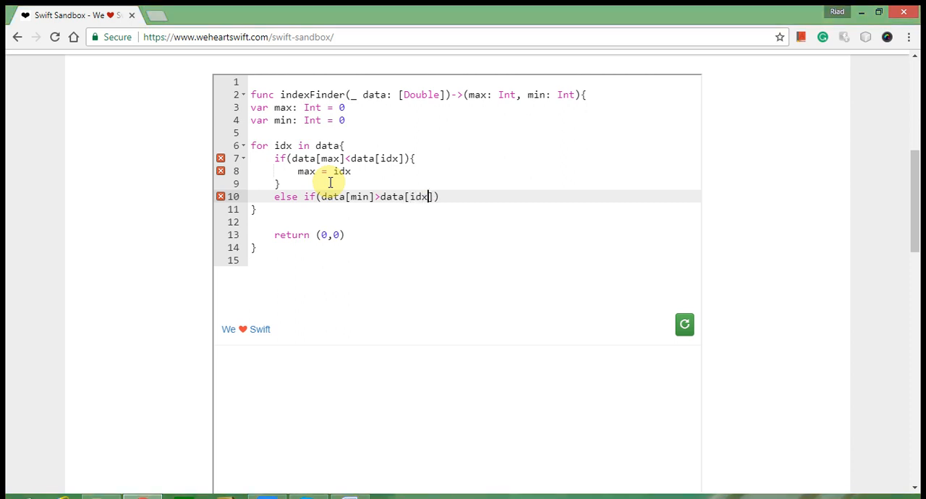
pyautogui.press('Enter')
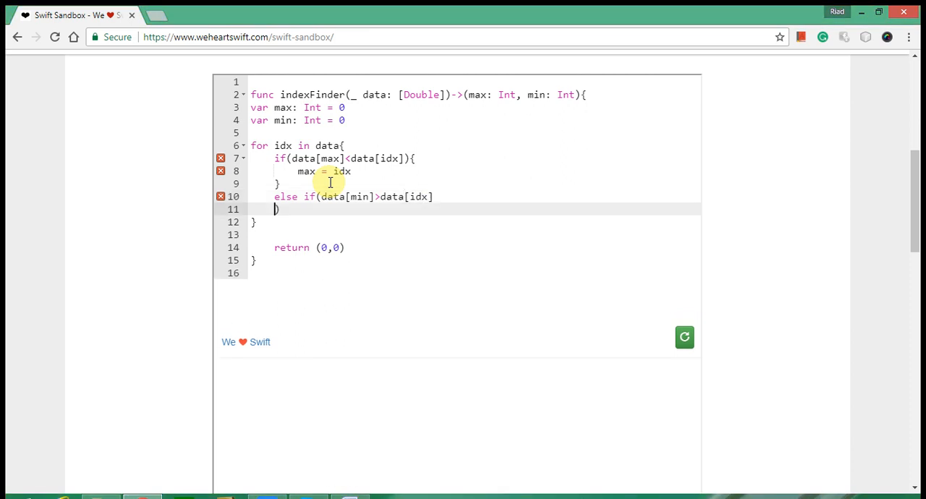
pyautogui.write('{')
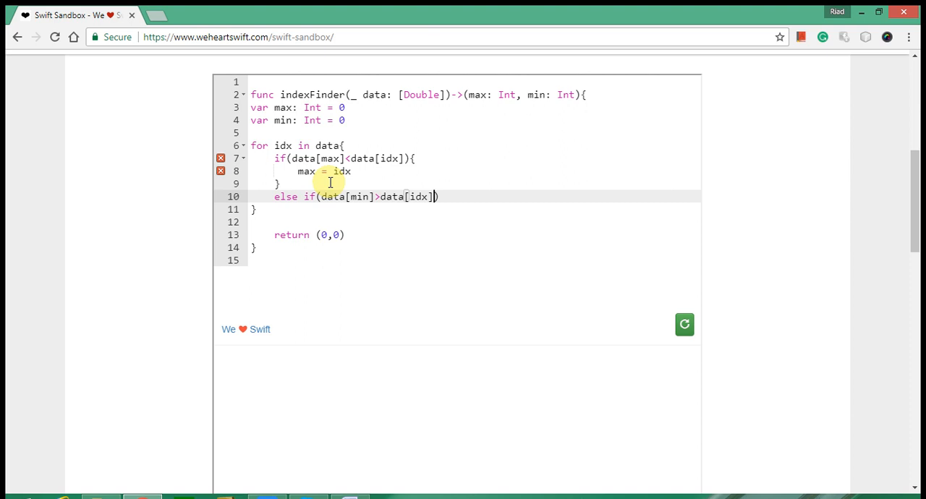
pyautogui.write('{')
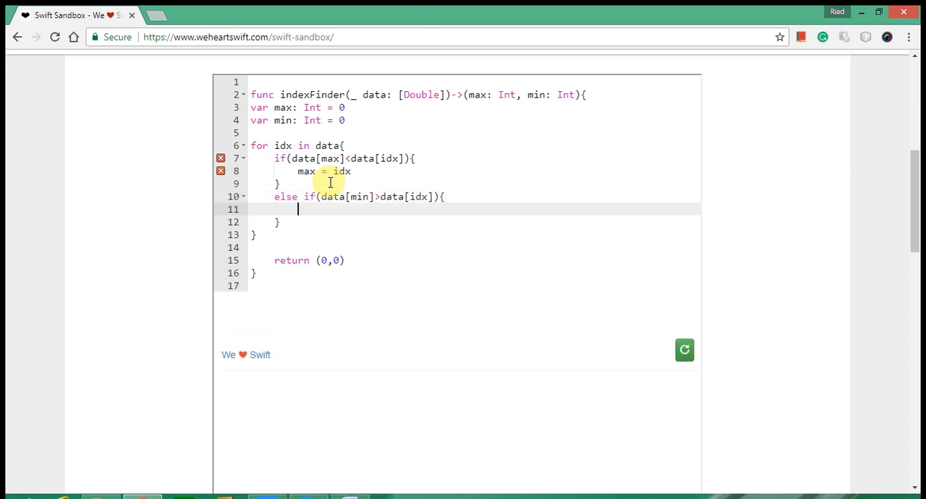
pyautogui.write('min =')
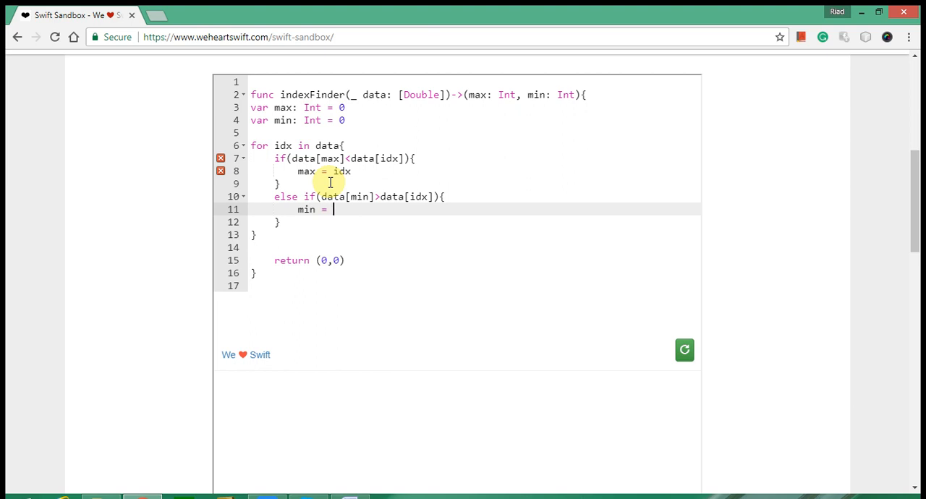
pyautogui.write('id')
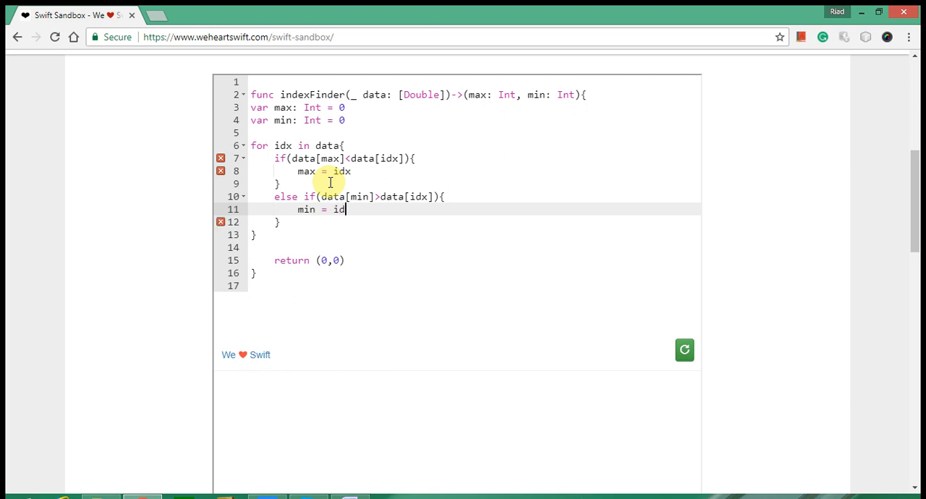
pyautogui.write('x')
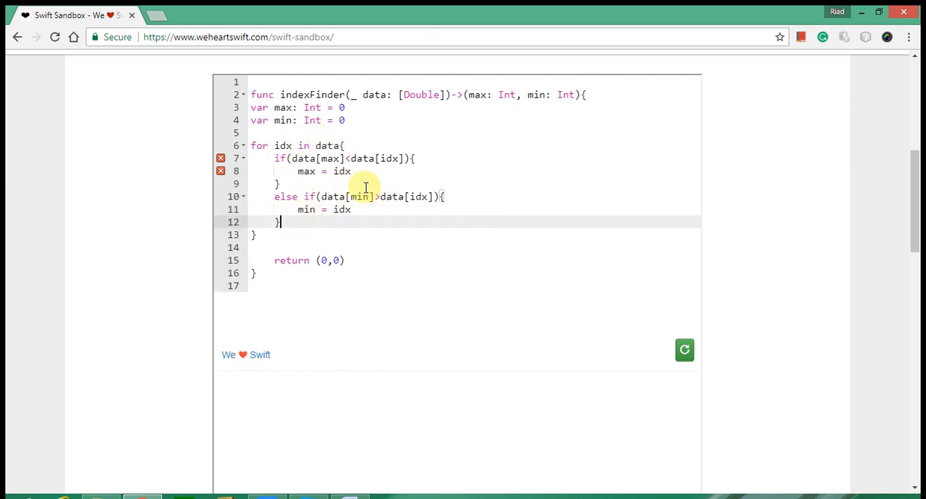
pyautogui.moveTo(423, 197)
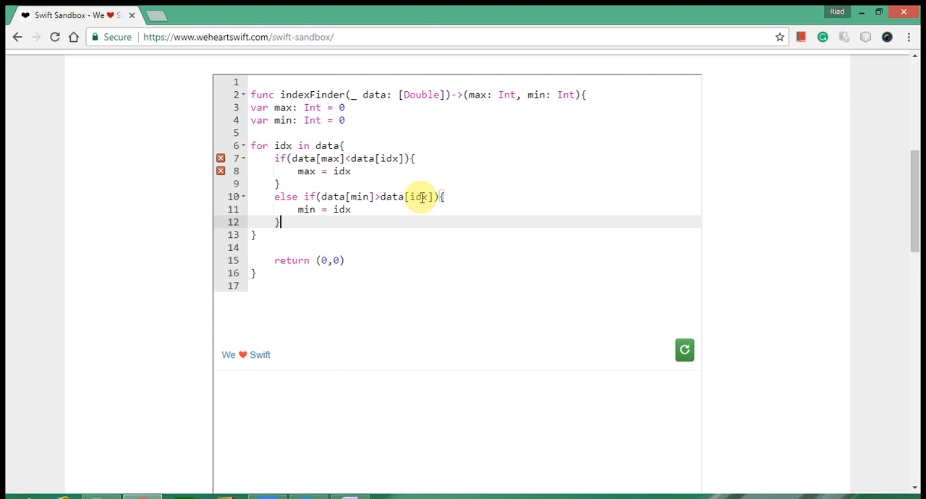
pyautogui.moveTo(332, 210)
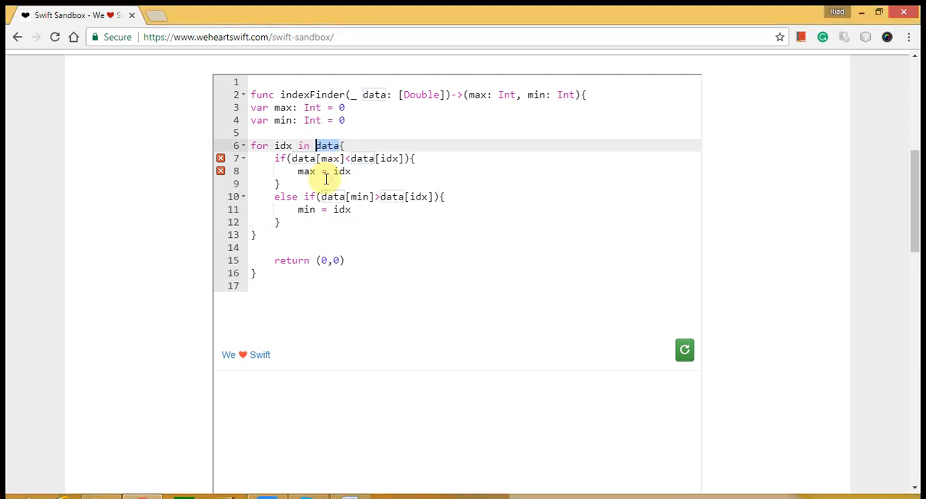
# Change the loop header to iterate over 0..<data.count indices.
pyautogui.write('0..')
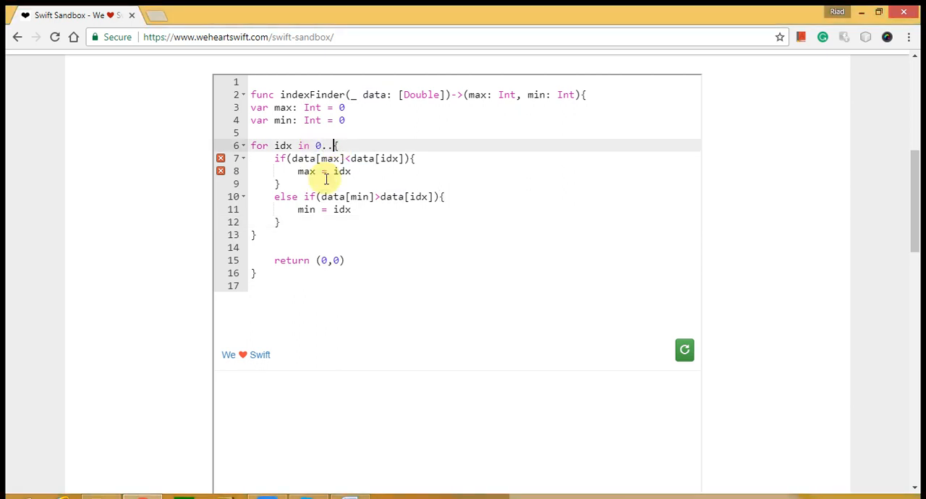
pyautogui.write('<')
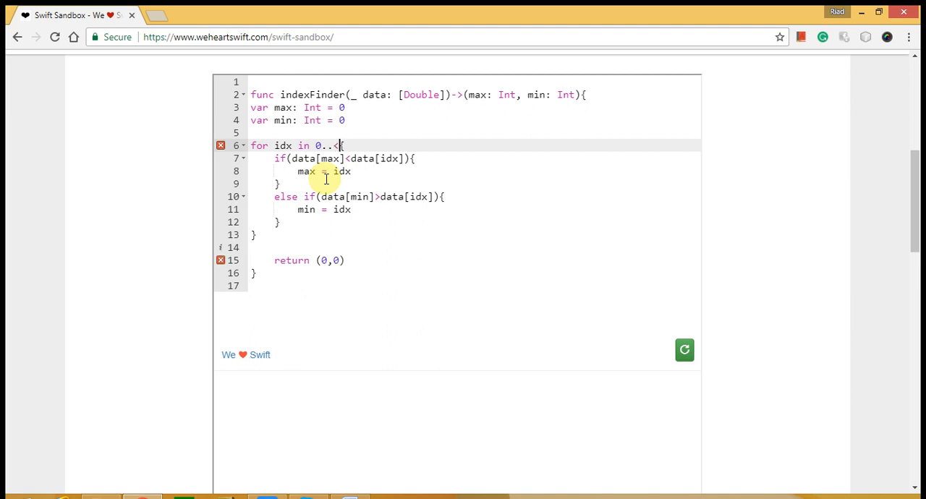
pyautogui.write('data.')
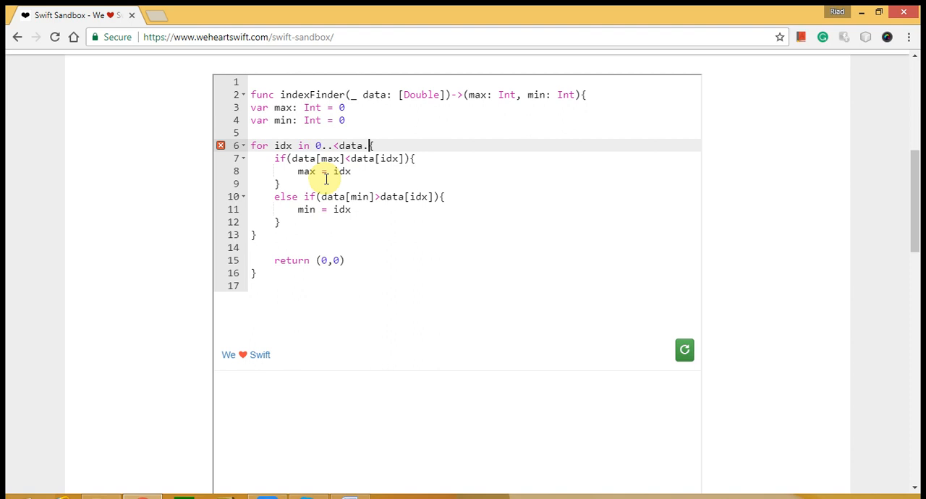
pyautogui.write('count')
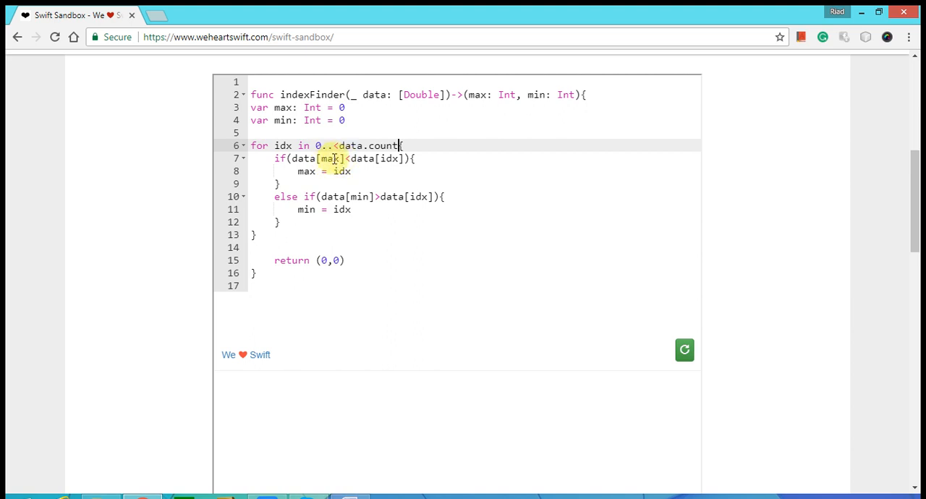
pyautogui.moveTo(330, 160)
pyautogui.write('1')
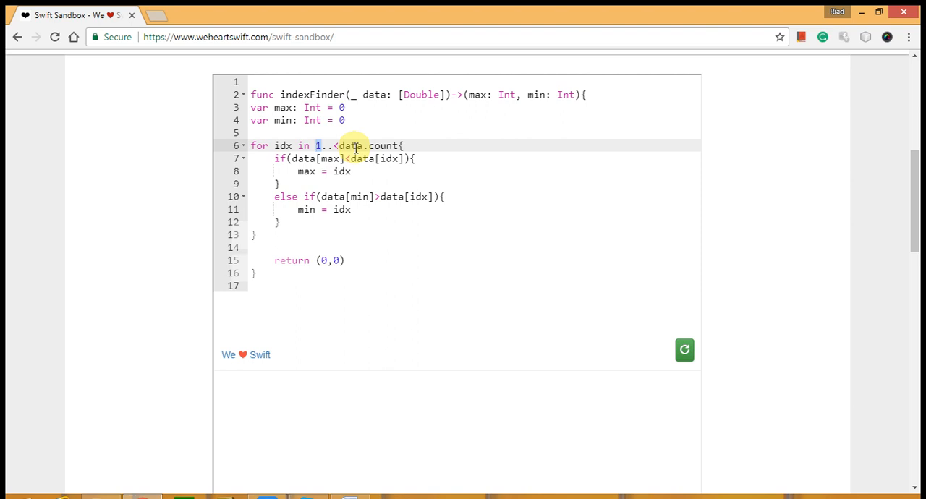
pyautogui.moveTo(388, 144)
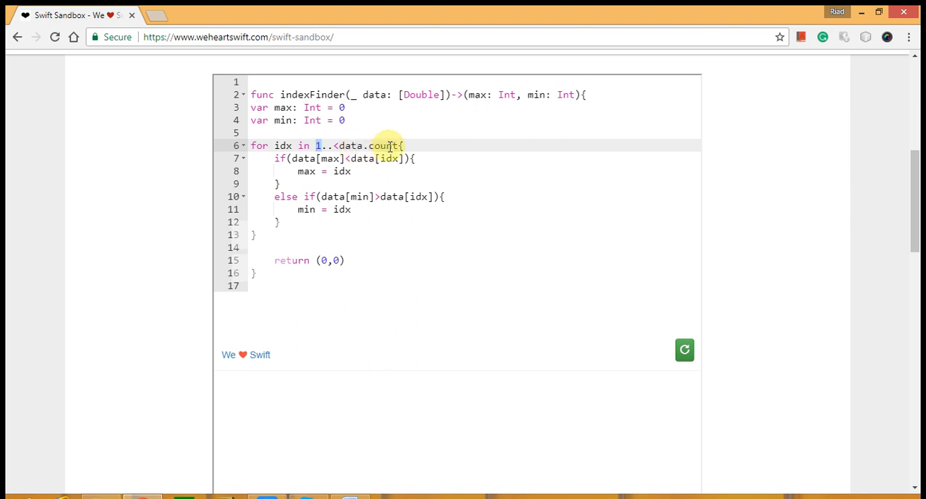
pyautogui.moveTo(391, 145)
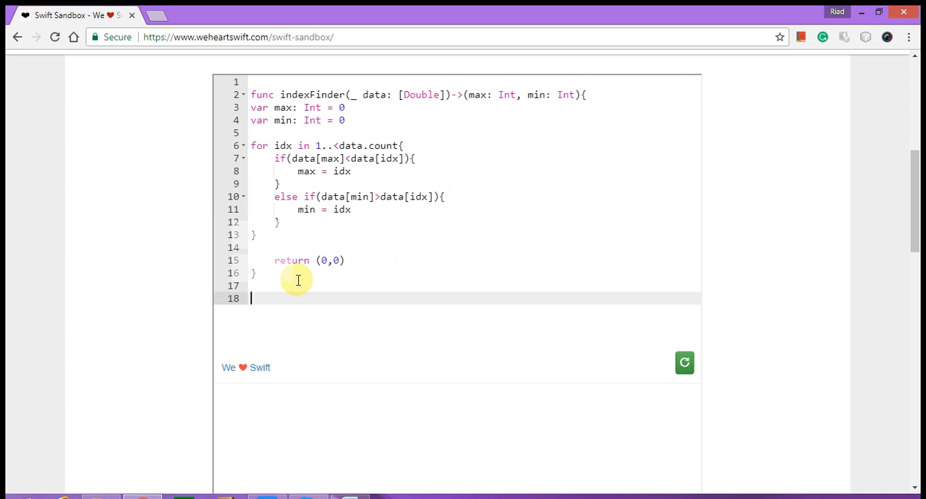
# Define let array = [2.2, 8.5, 10.2, 2.9, 0.3] as test data.
pyautogui.write('let')
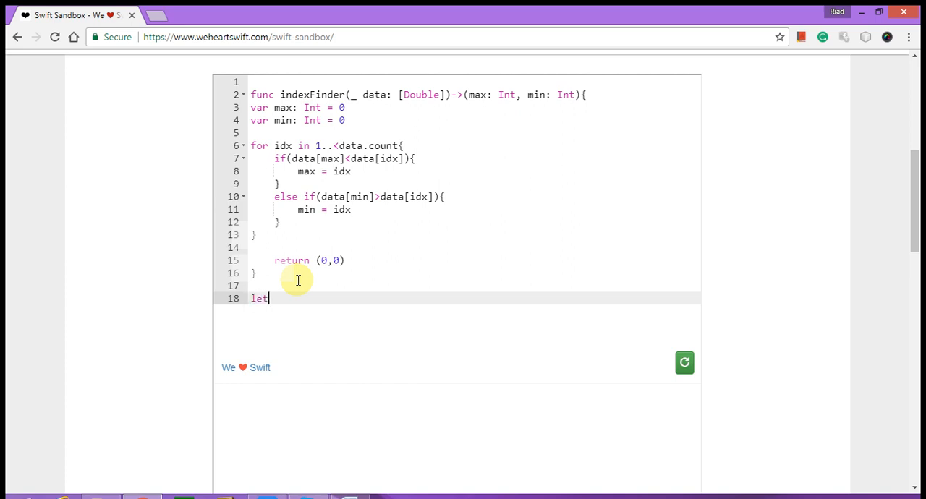
pyautogui.write('" "')
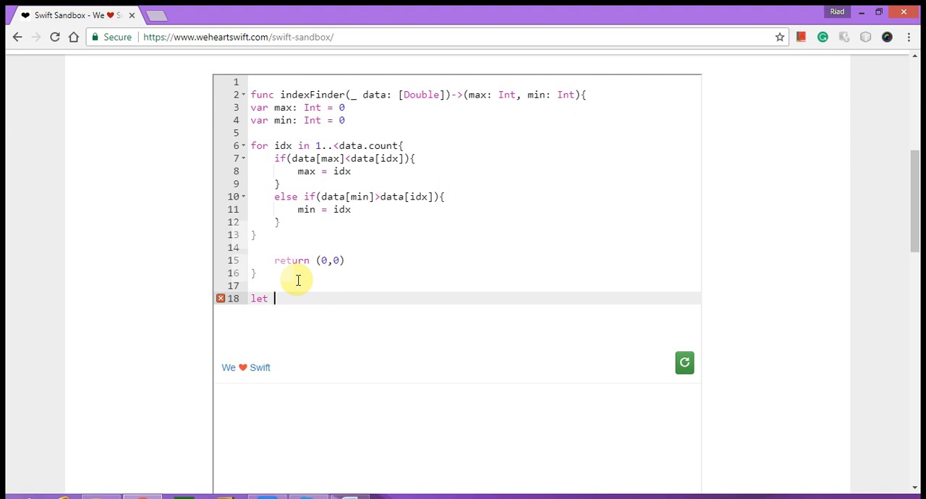
pyautogui.write('array =')
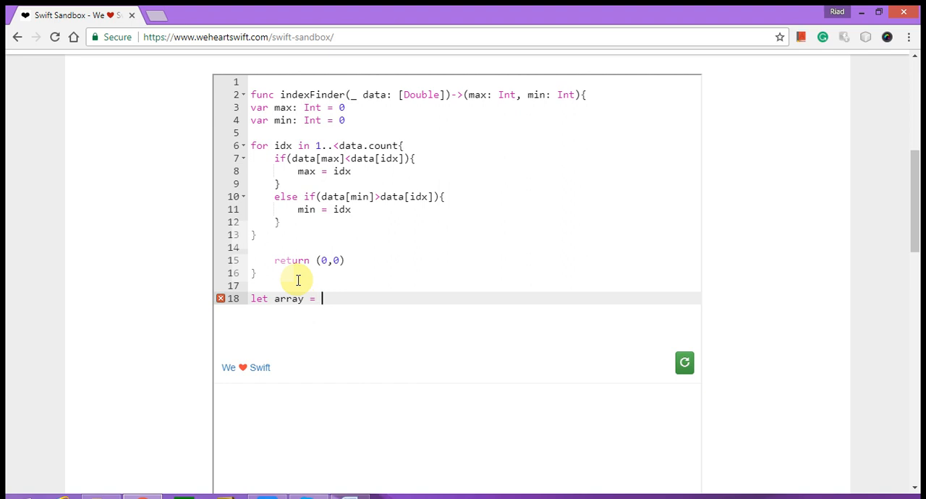
pyautogui.write('[2.2]')
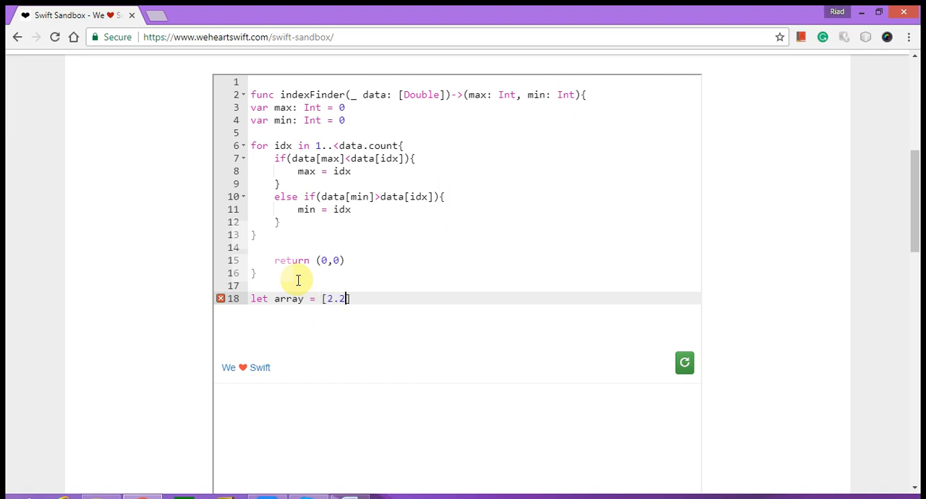
pyautogui.write(',')
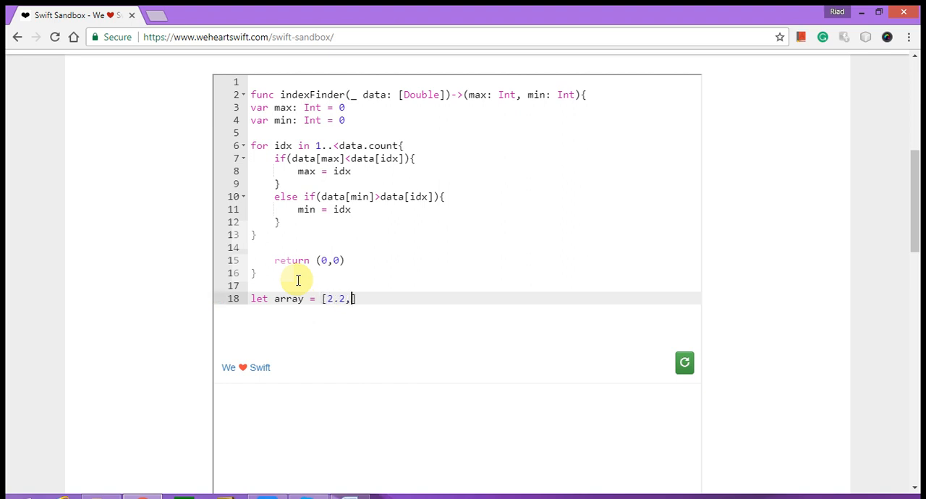
pyautogui.write('8.5')
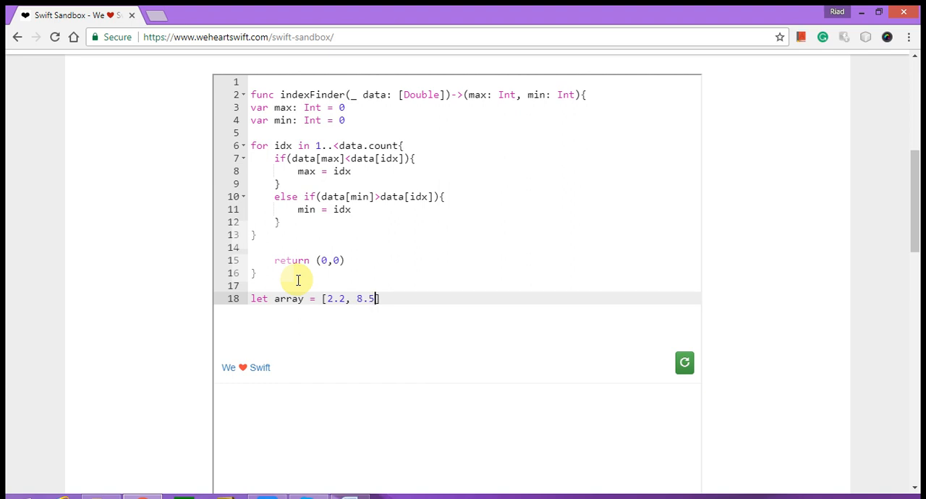
pyautogui.write(',')
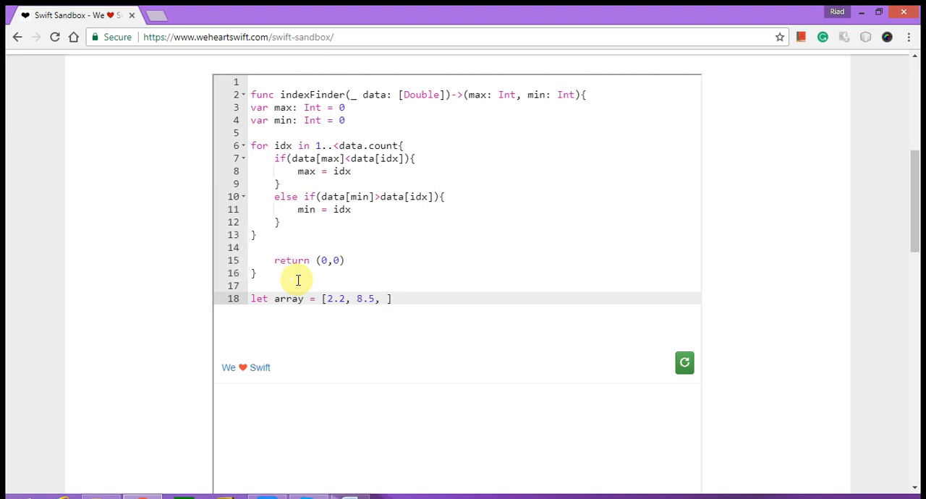
pyautogui.write('10.')
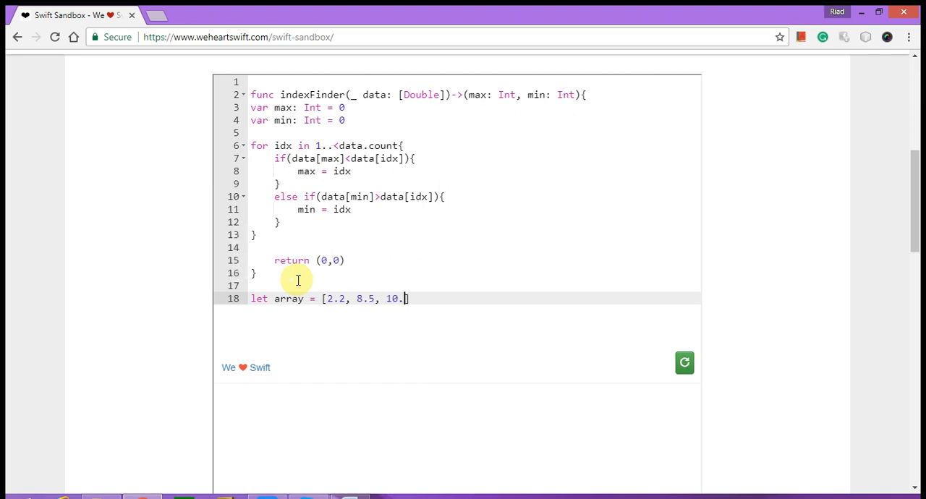
pyautogui.write('2,')
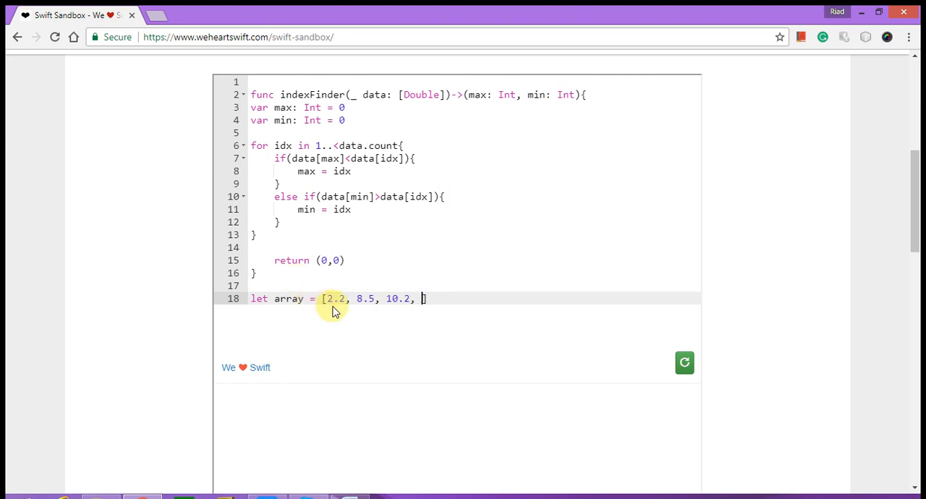
pyautogui.write('2.9]')
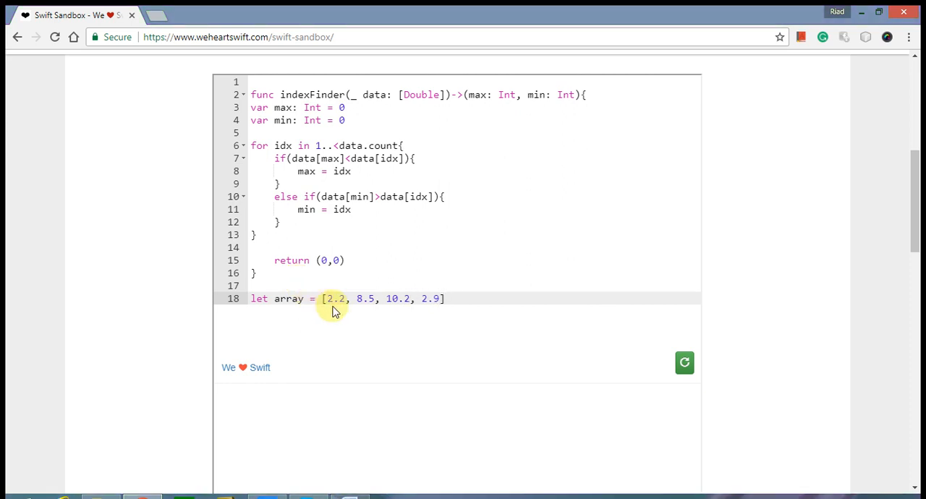
pyautogui.write(', 0.')
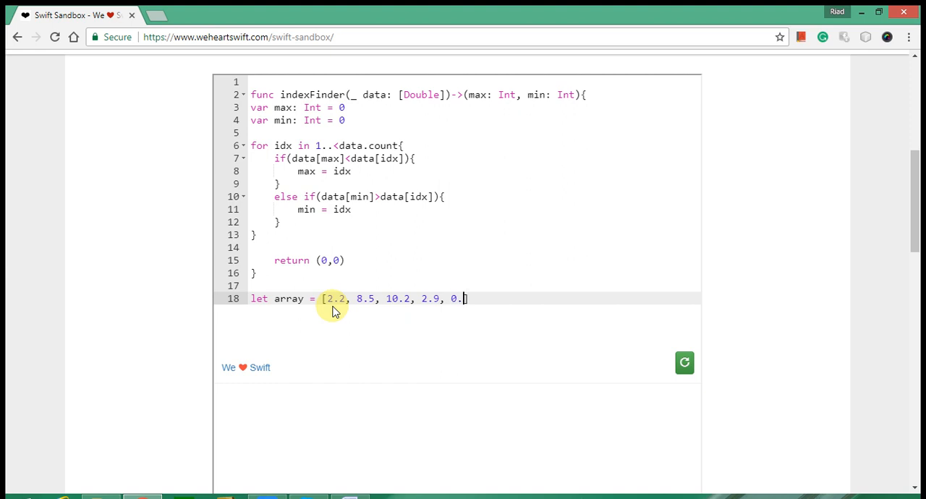
pyautogui.write('3]')
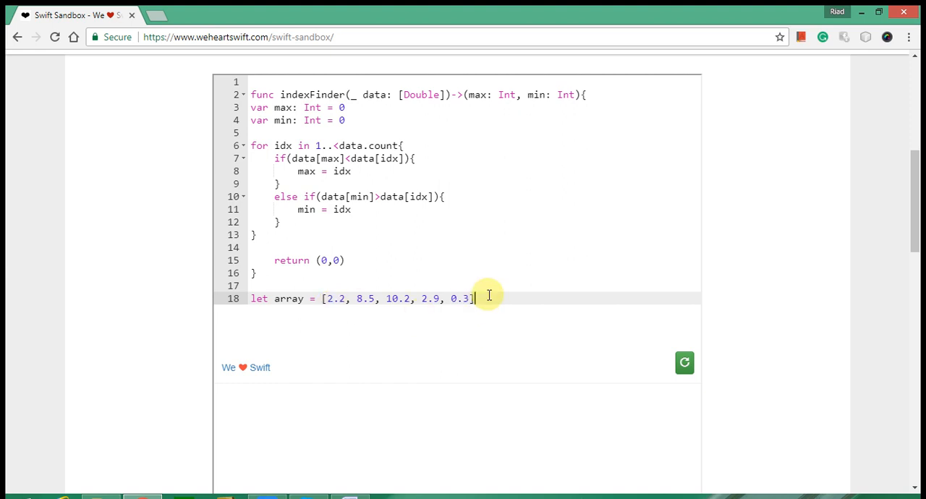
pyautogui.press('Enter')
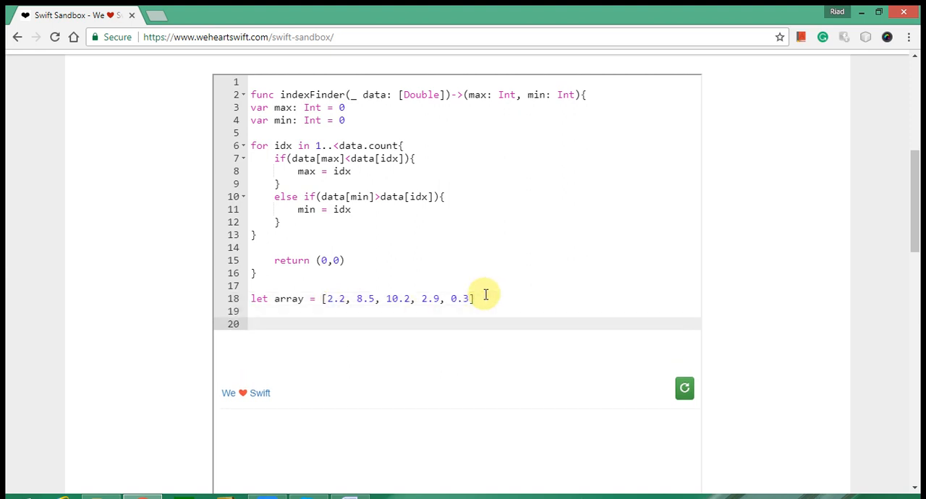
# Store the result of indexFinder(array) in let index.
pyautogui.write('let')
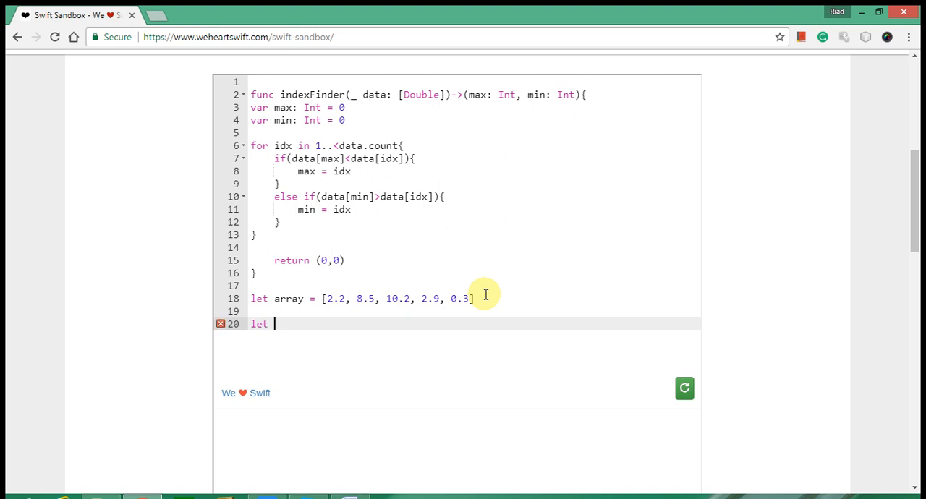
pyautogui.write('index =')
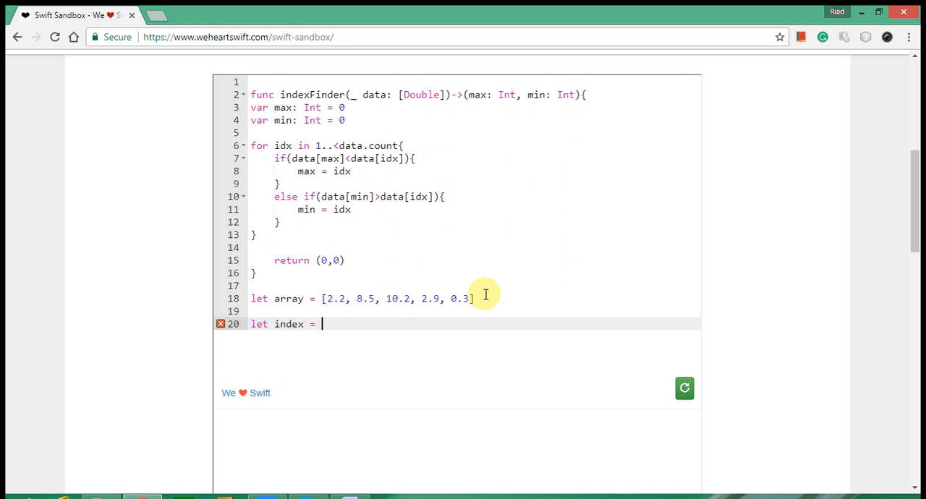
pyautogui.write('in')
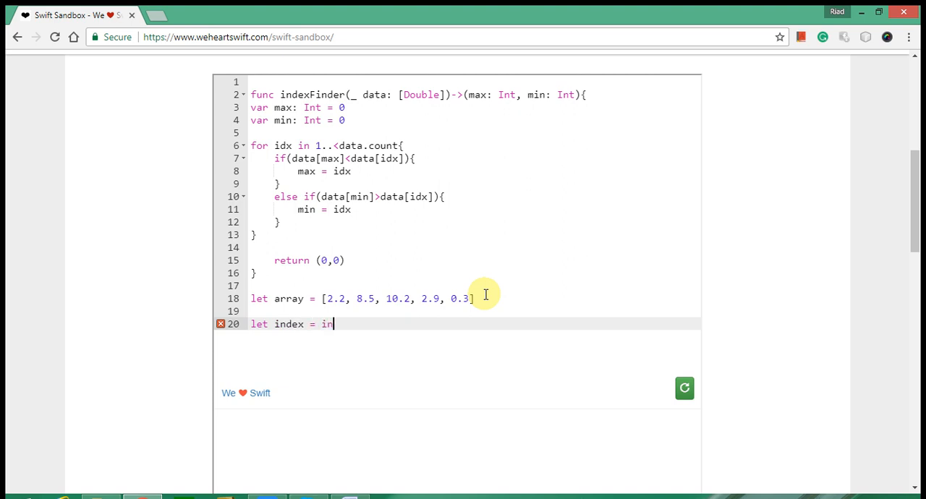
pyautogui.write('dexFInder')
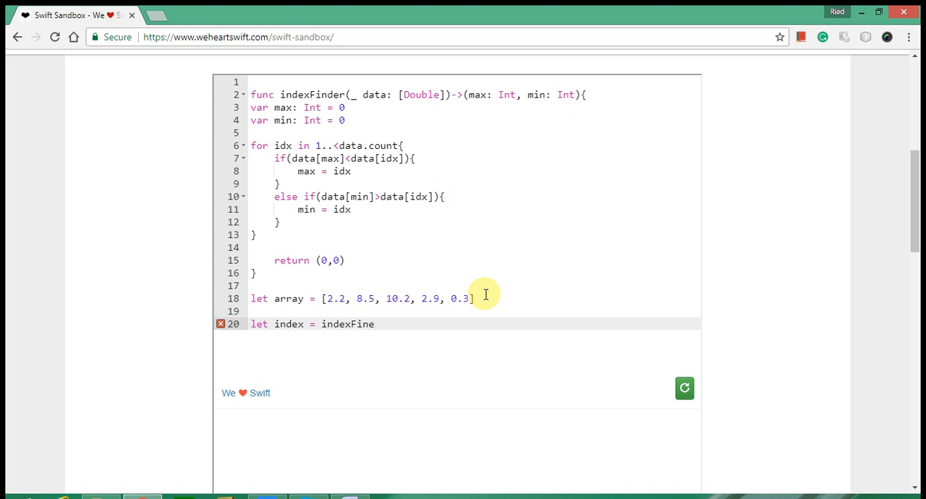
pyautogui.write('der')
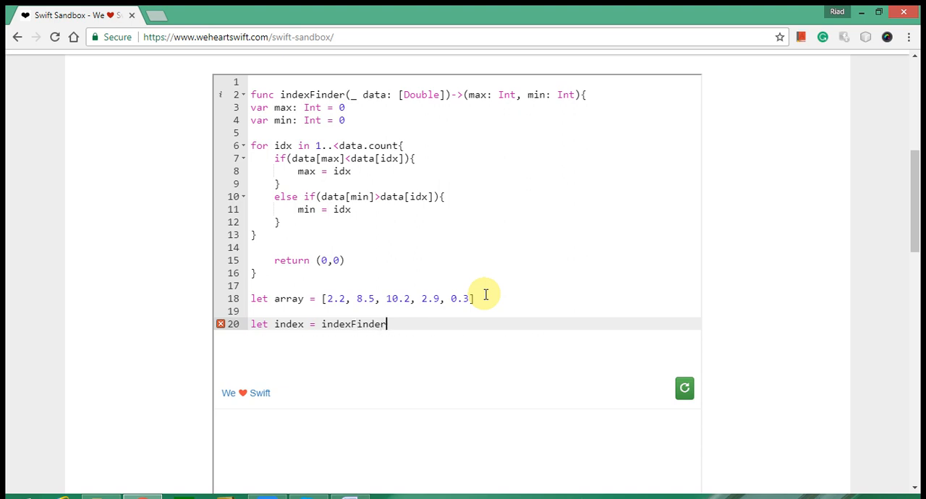
pyautogui.write('()')
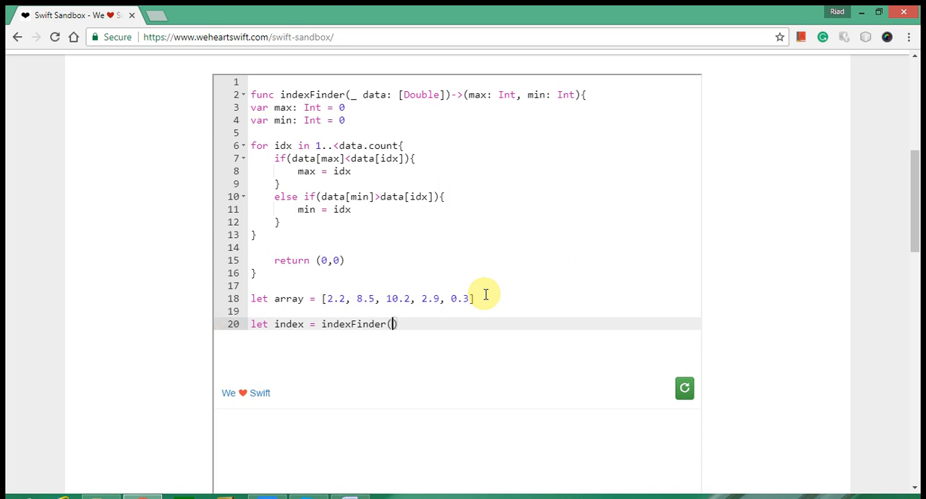
pyautogui.write('array)')
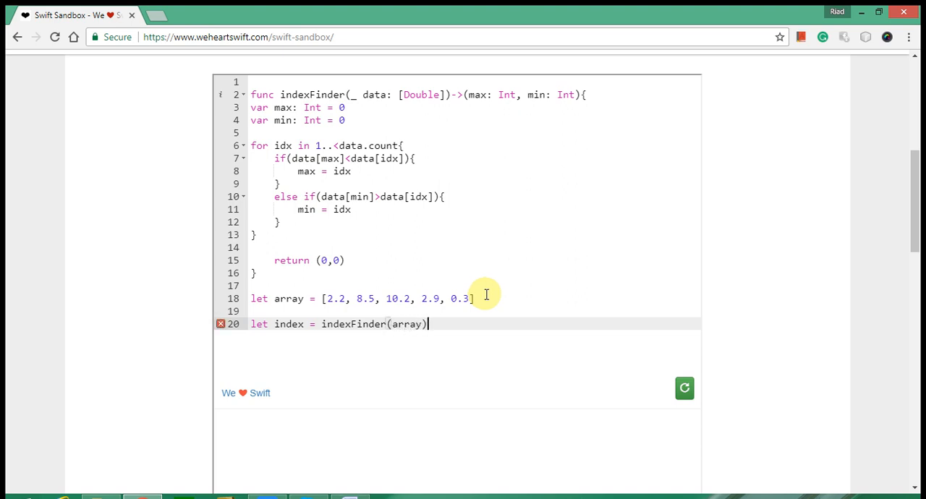
pyautogui.press('Enter')
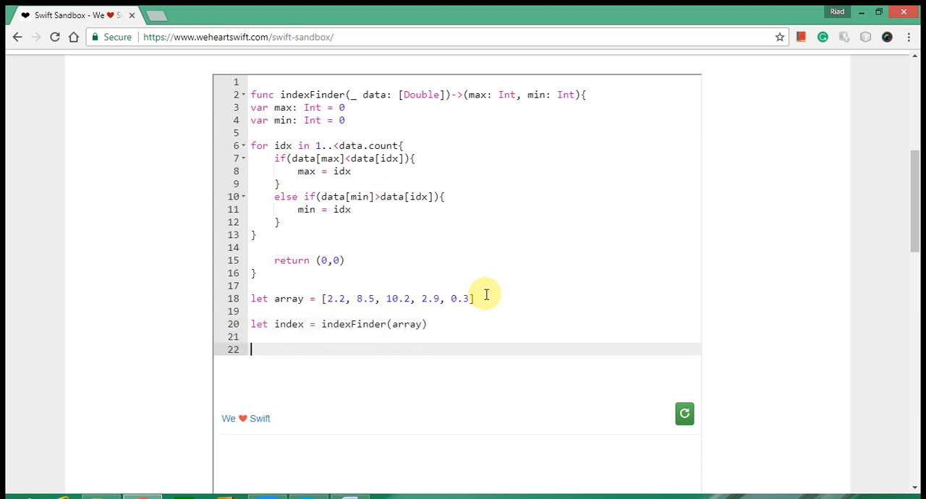
# Start print("The largest index of the array is: \ with the interpolation unfinished.
pyautogui.write('print')
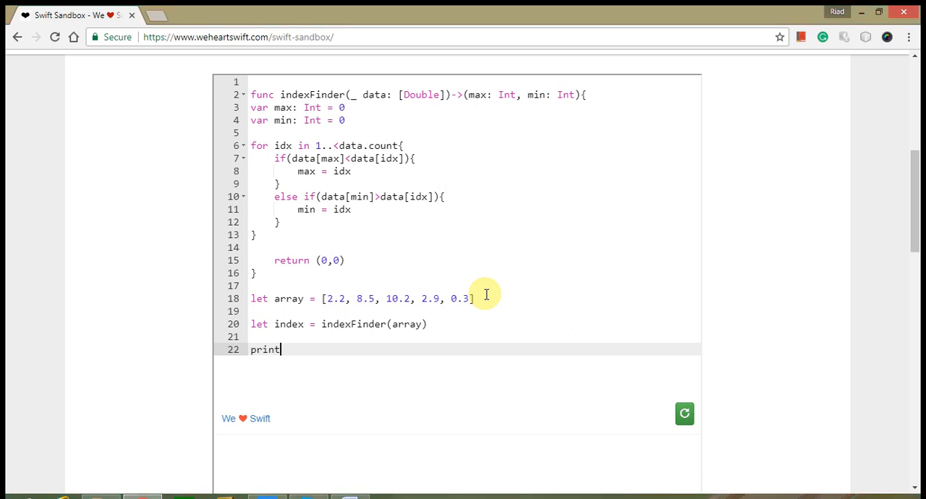
pyautogui.write('()')
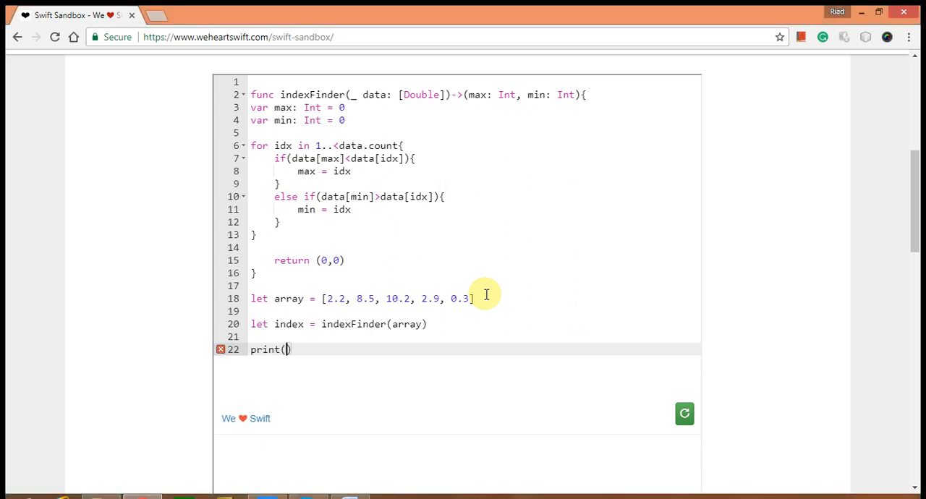
pyautogui.write('"The l')
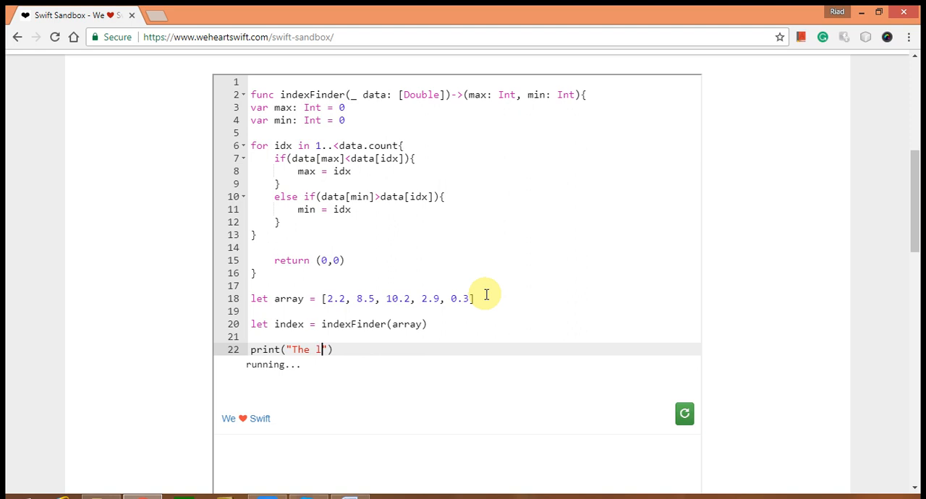
pyautogui.write('argest index of the array is:')
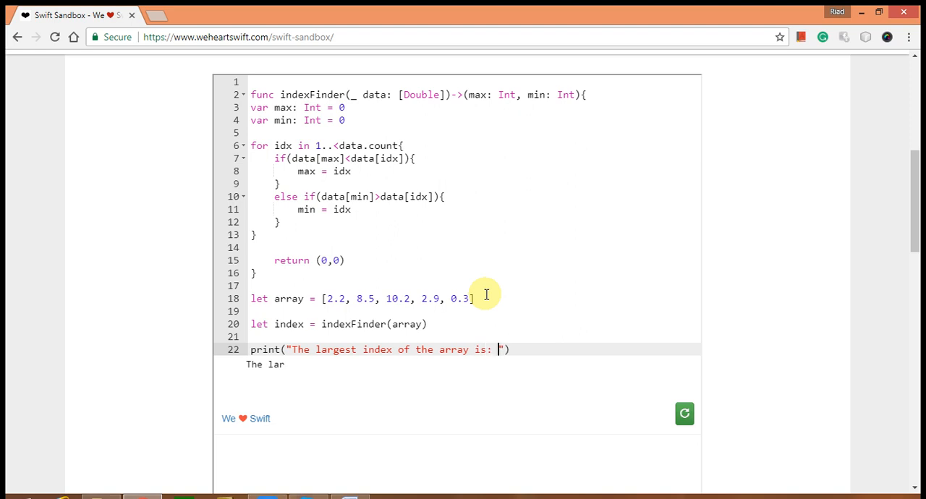
pyautogui.write('\\')
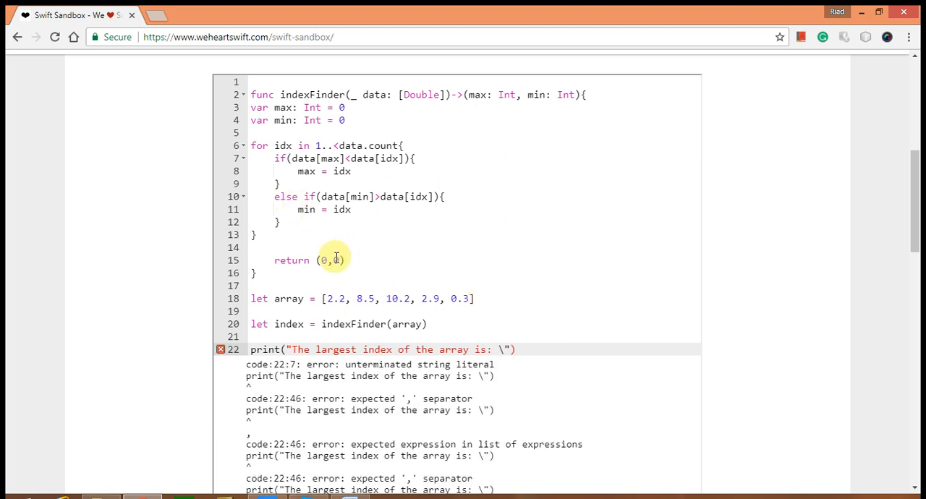
pyautogui.moveTo(472, 152)
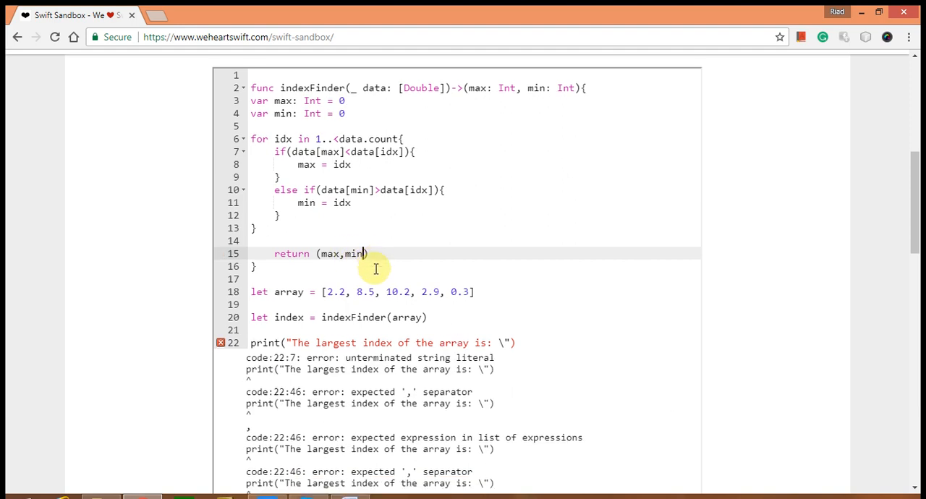
# Complete the interpolation with \(index.max) and run, printing largest index 2.
pyautogui.scroll(-3)
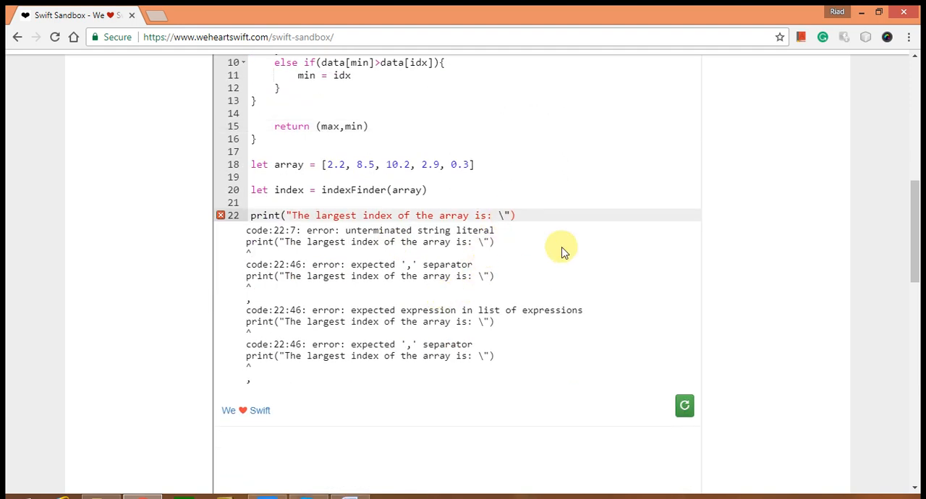
pyautogui.moveTo(301, 138)
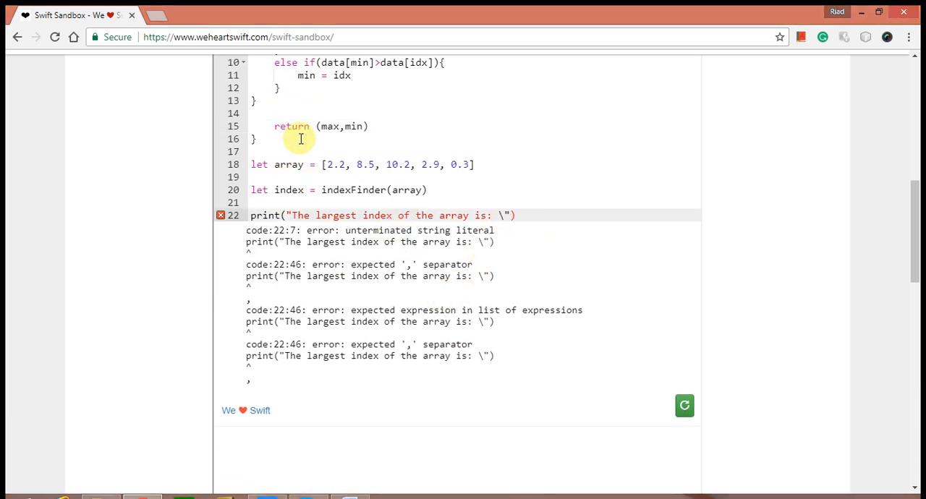
pyautogui.moveTo(548, 203)
pyautogui.write('(')
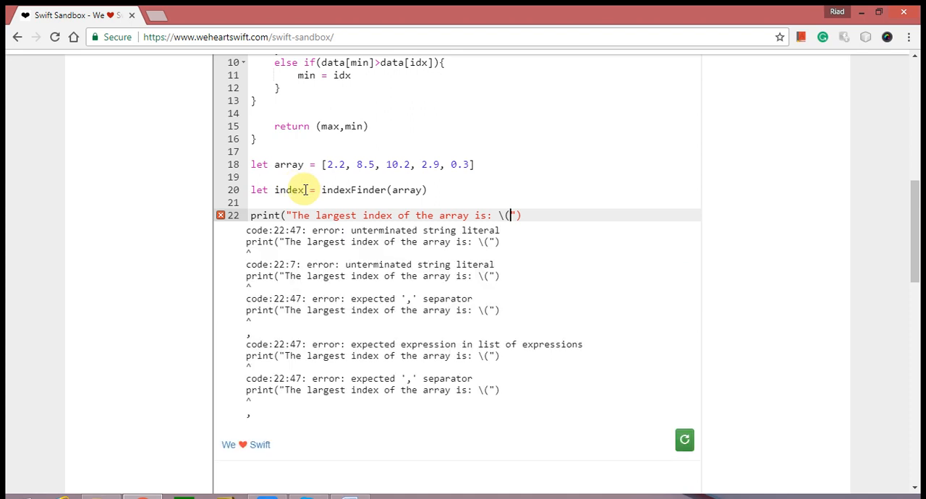
pyautogui.moveTo(558, 240)
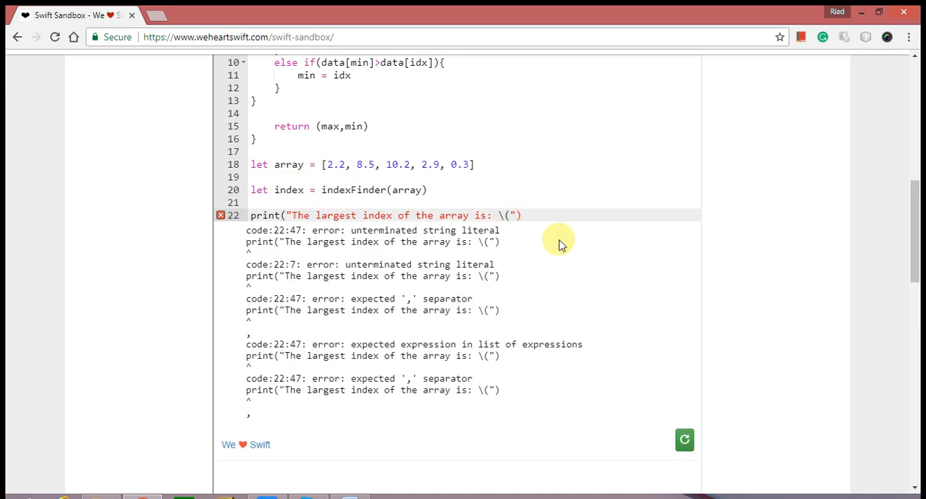
pyautogui.write('index.')
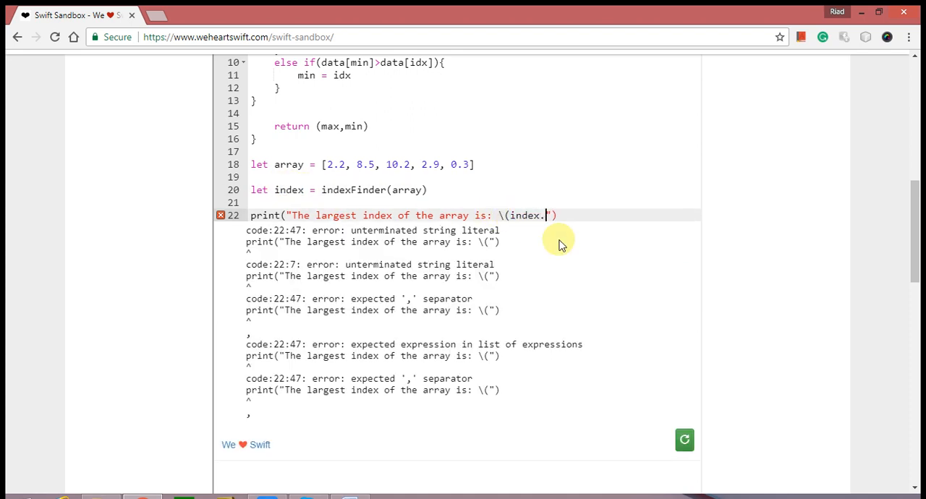
pyautogui.write('max)')
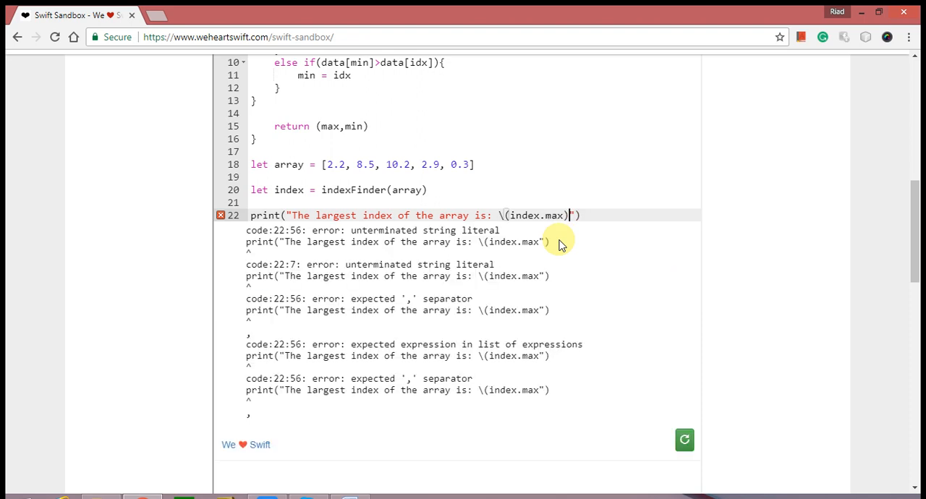
pyautogui.click(683, 440)
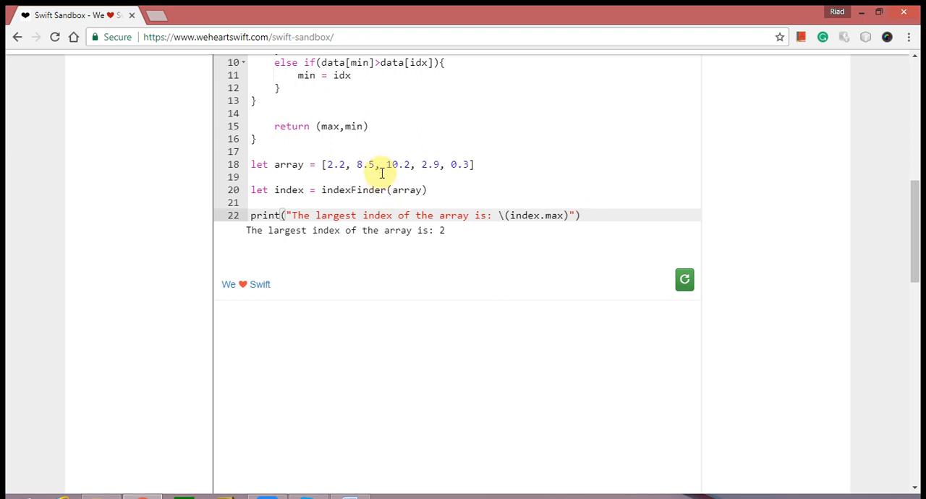
pyautogui.moveTo(394, 177)
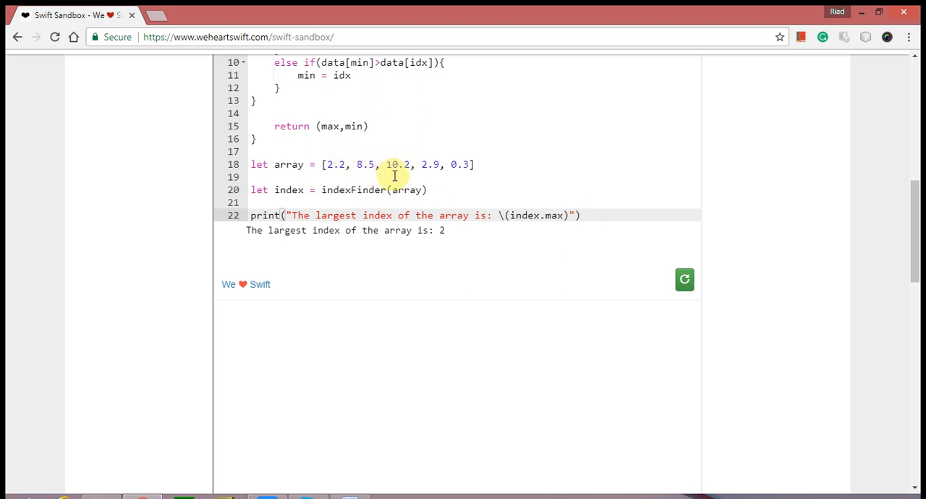
pyautogui.moveTo(413, 231); pyautogui.dragTo(446, 230)
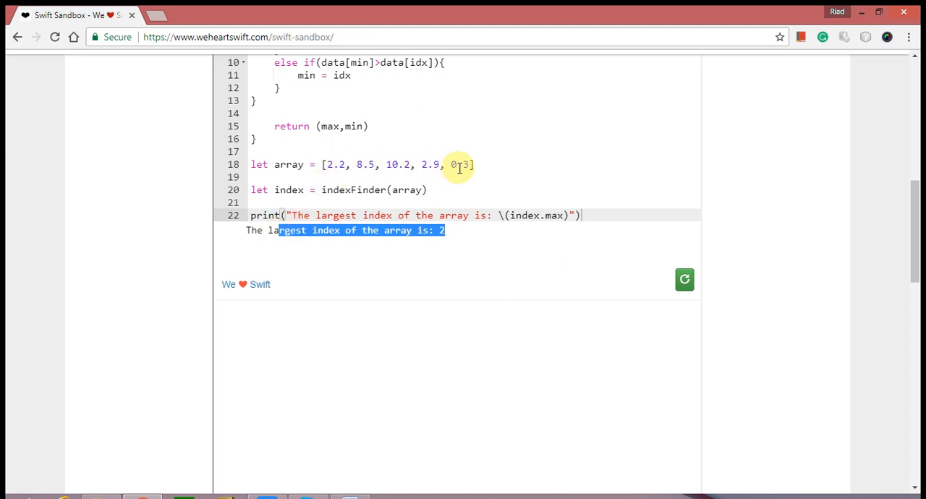
# Append "\nThe smallest index of the array is: \(index.min)" and run, showing 2 and 4.
pyautogui.click(585, 215)
pyautogui.write('+ "")')
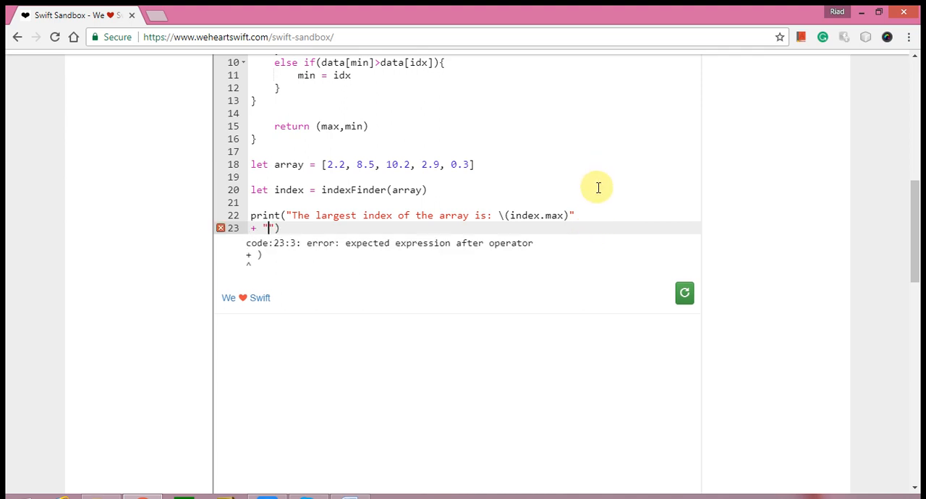
pyautogui.click(685, 294)
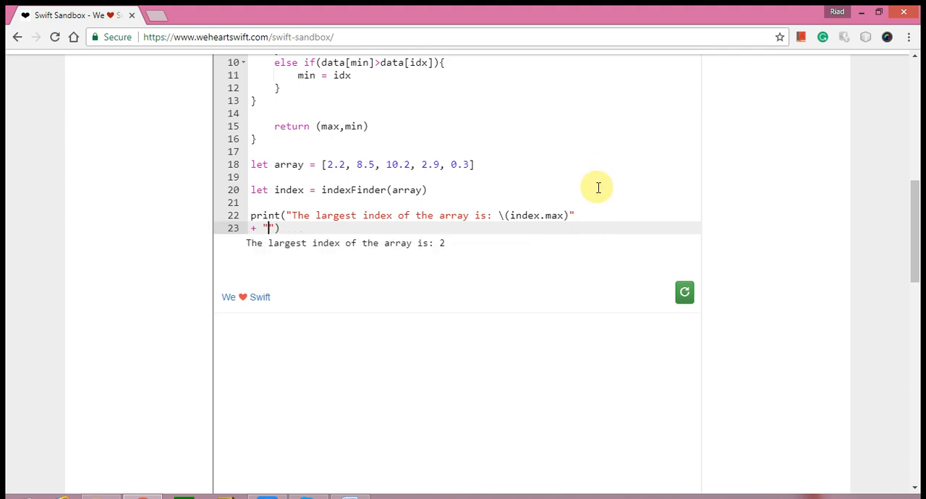
pyautogui.rightClick(595, 220)
pyautogui.write('\\nThe s')
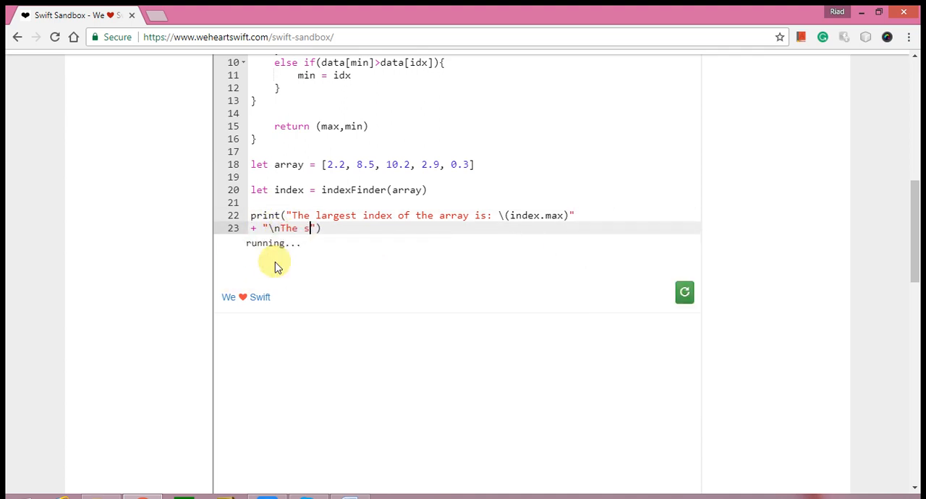
pyautogui.write('mallest')
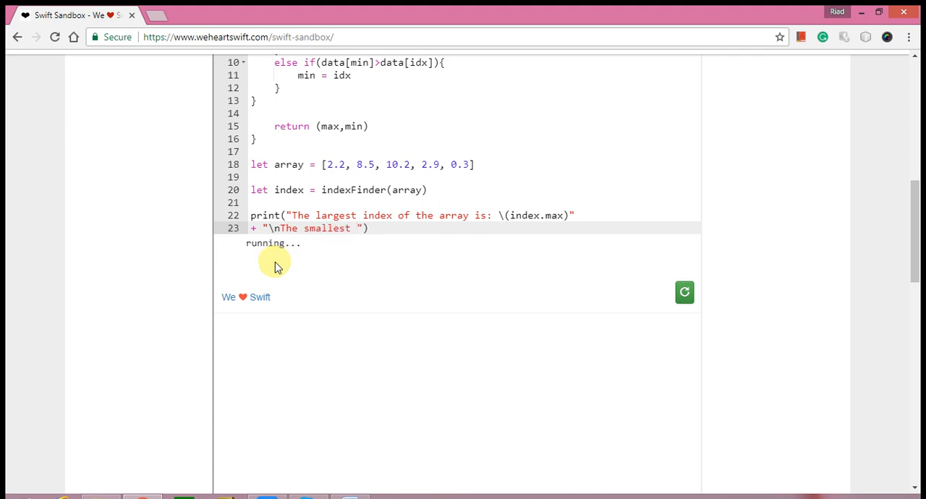
pyautogui.write('index of the array is: \\(')
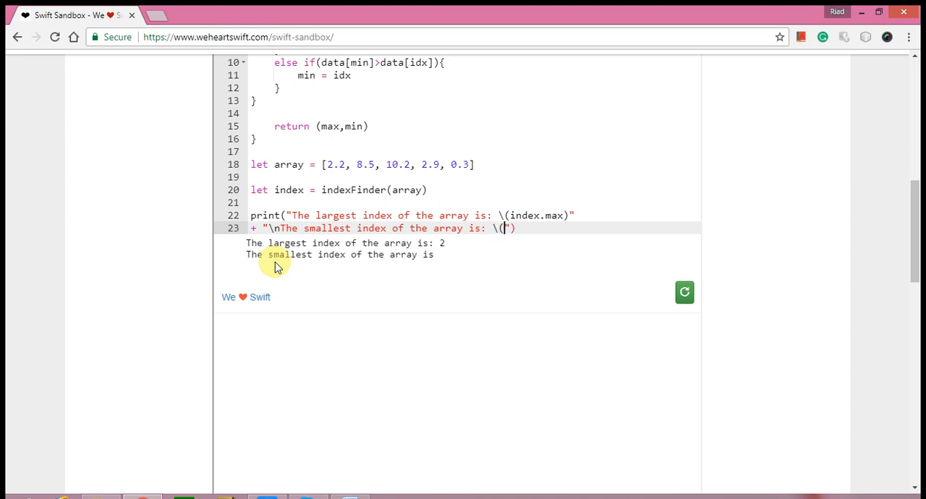
pyautogui.write('index.')
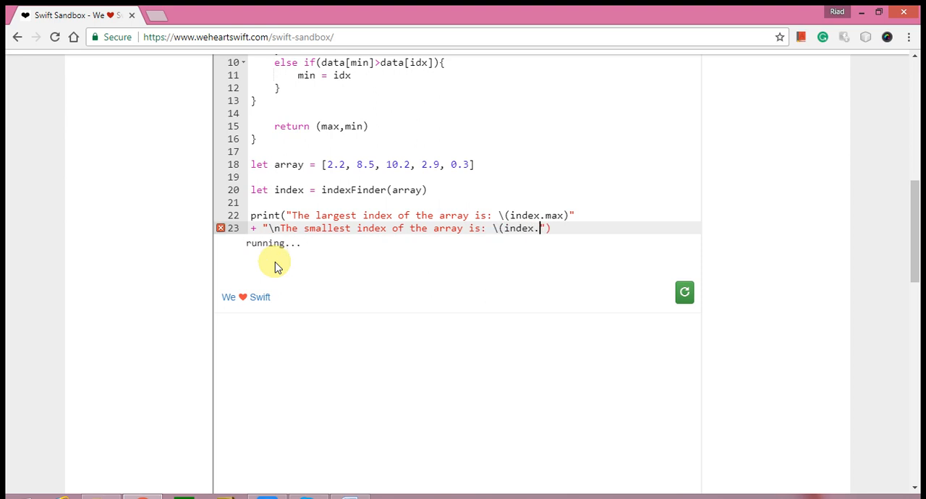
pyautogui.write('min)')
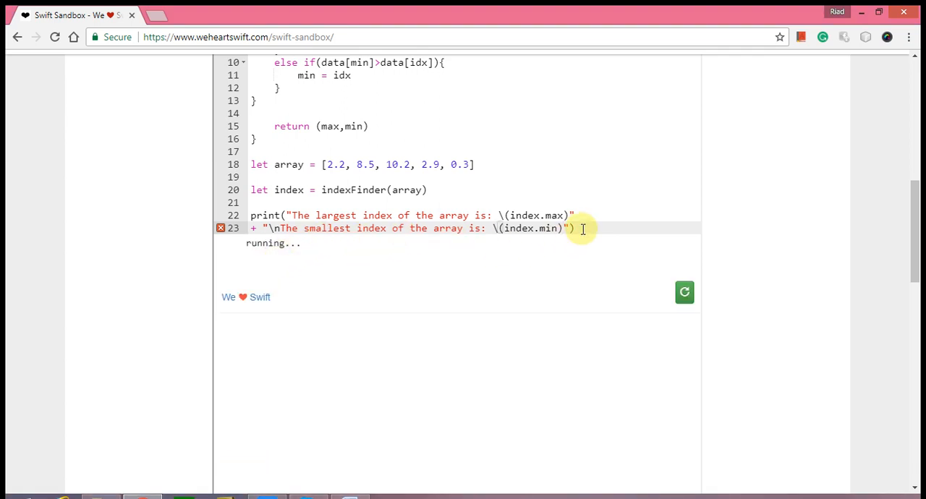
pyautogui.click(683, 292)
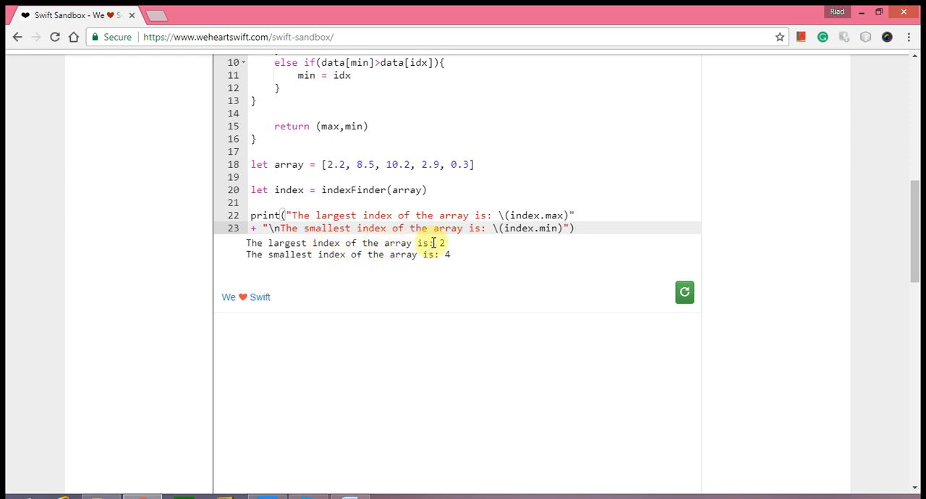
pyautogui.moveTo(343, 165)
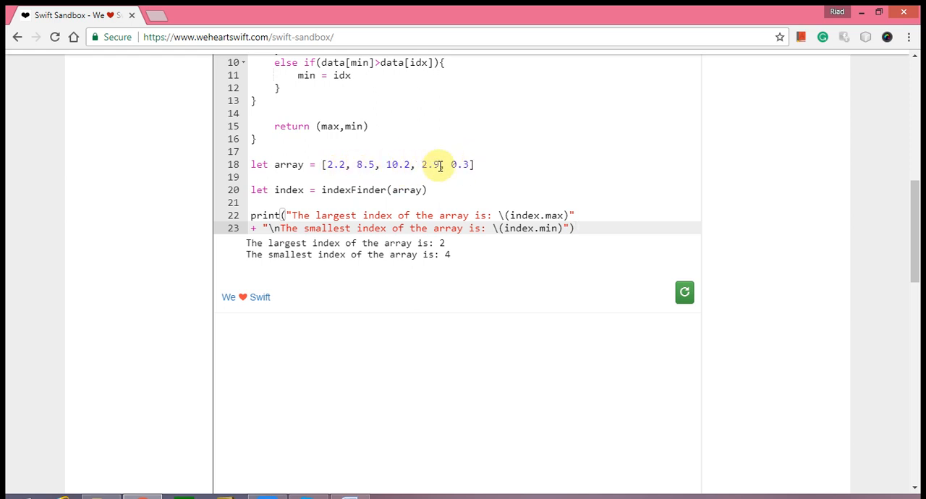
pyautogui.moveTo(337, 268)
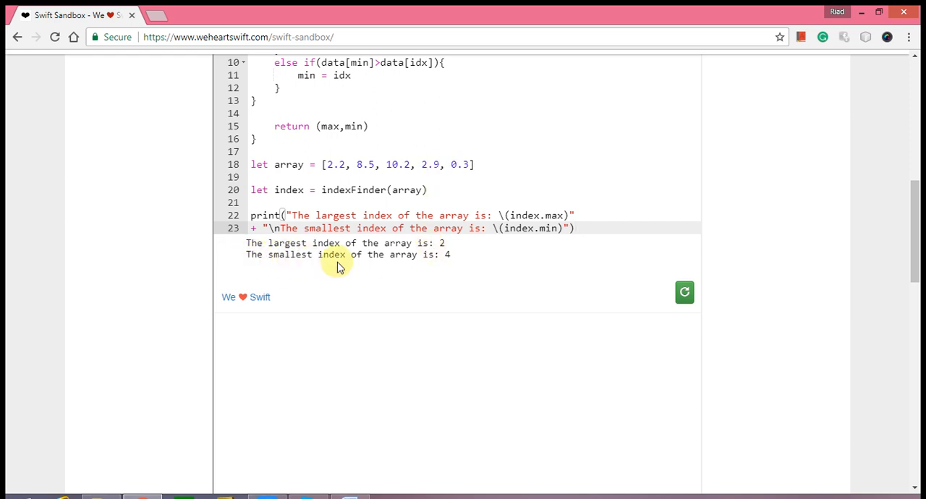
pyautogui.moveTo(448, 253)
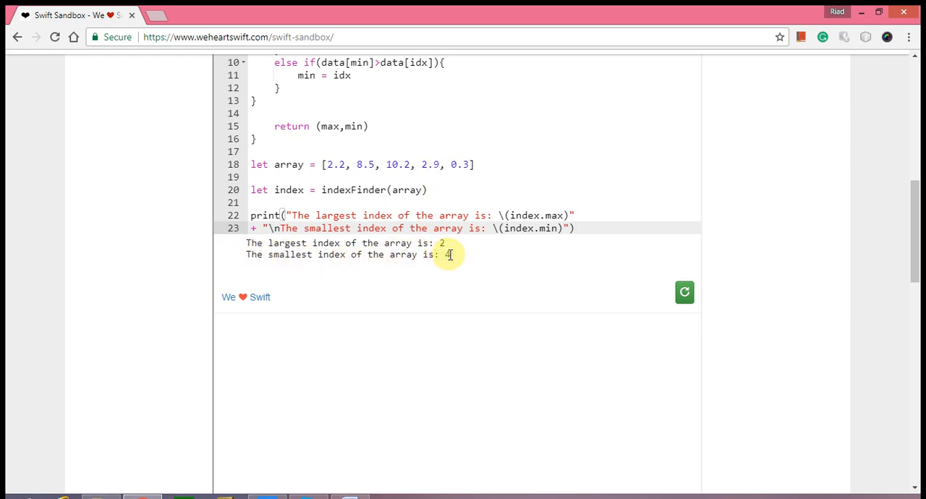
pyautogui.moveTo(337, 171)
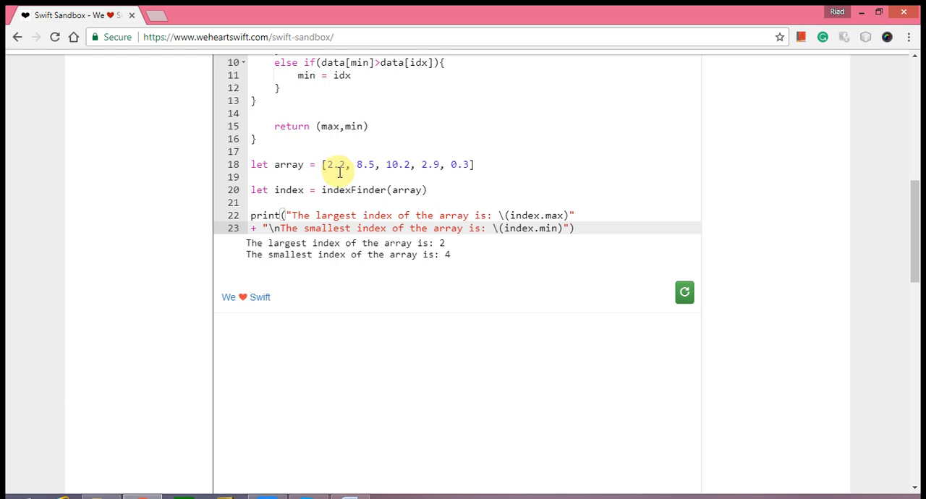
pyautogui.moveTo(456, 166)
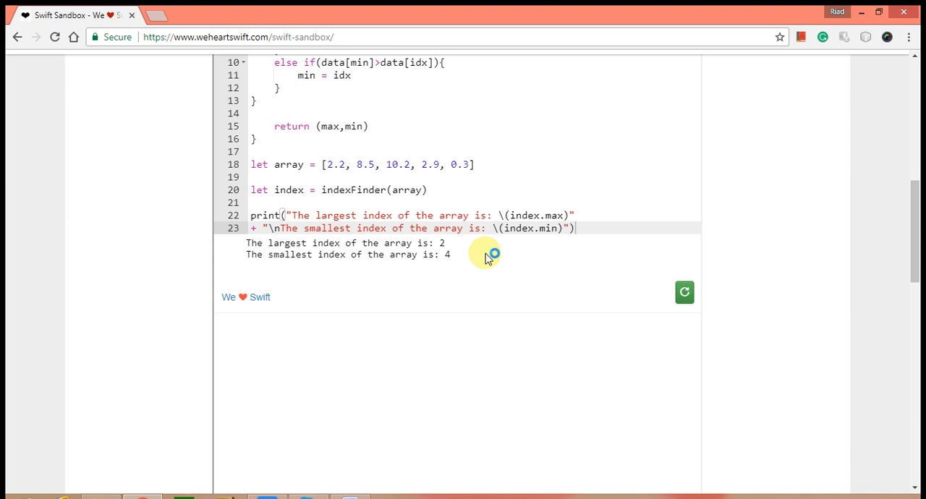
pyautogui.moveTo(487, 257)
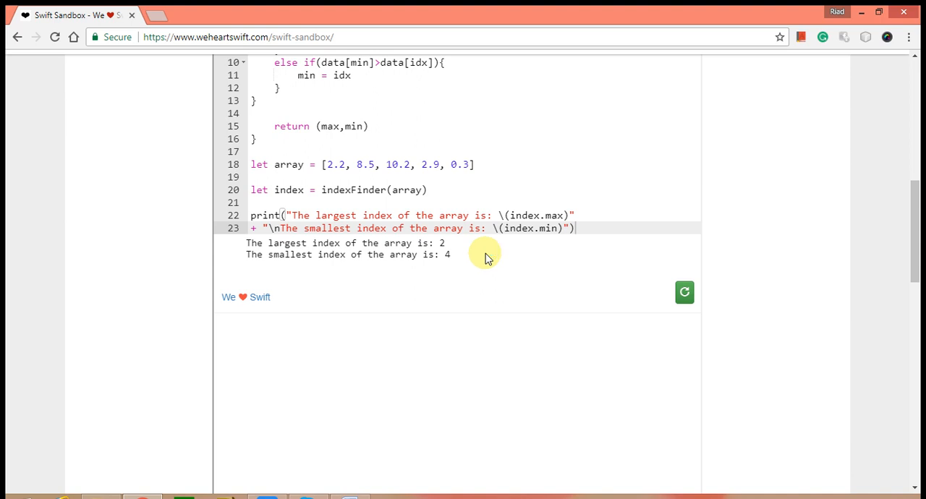